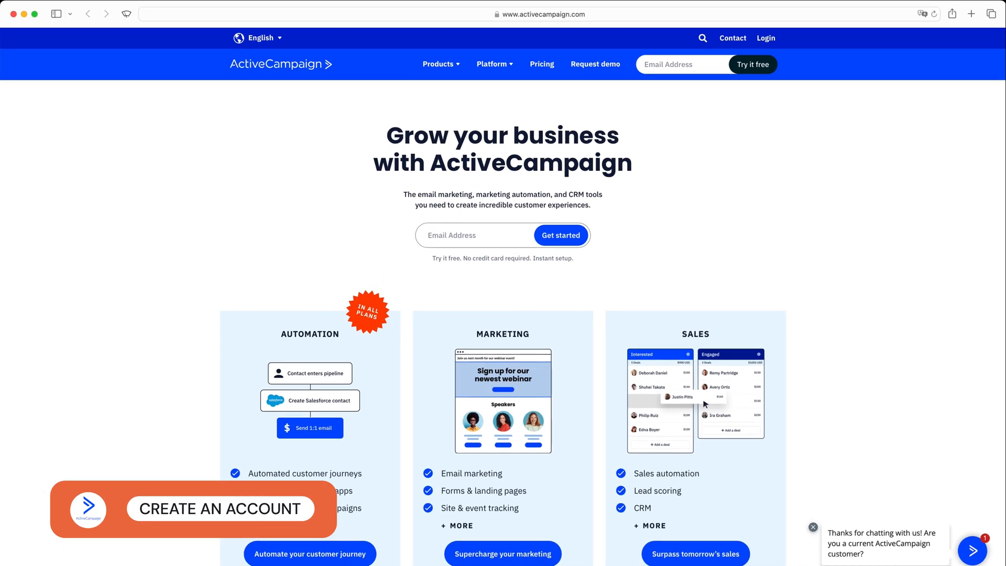
# Enter an example email address on the homepage and submit it via Get started.
pyautogui.scroll(-3)
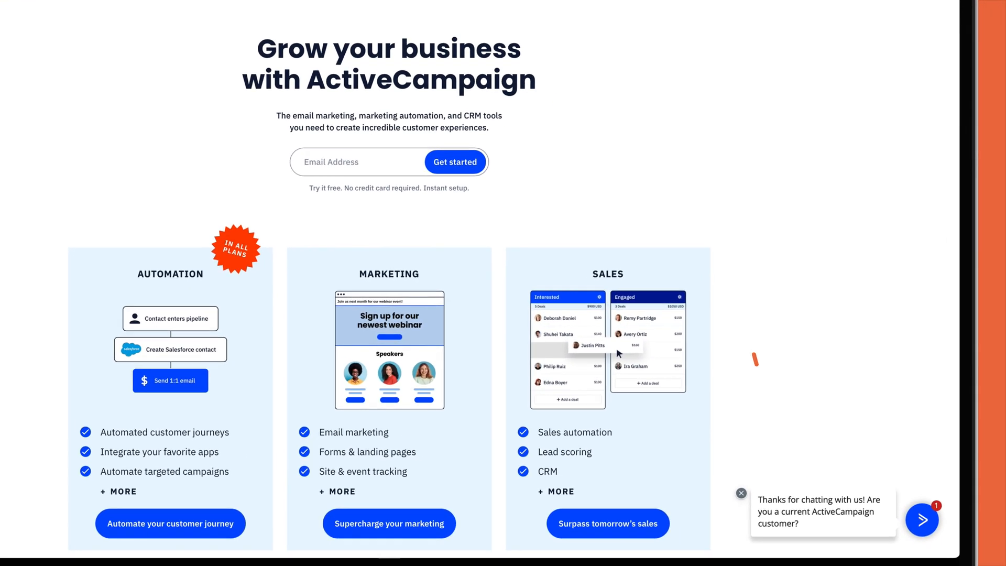
pyautogui.scroll(-3)
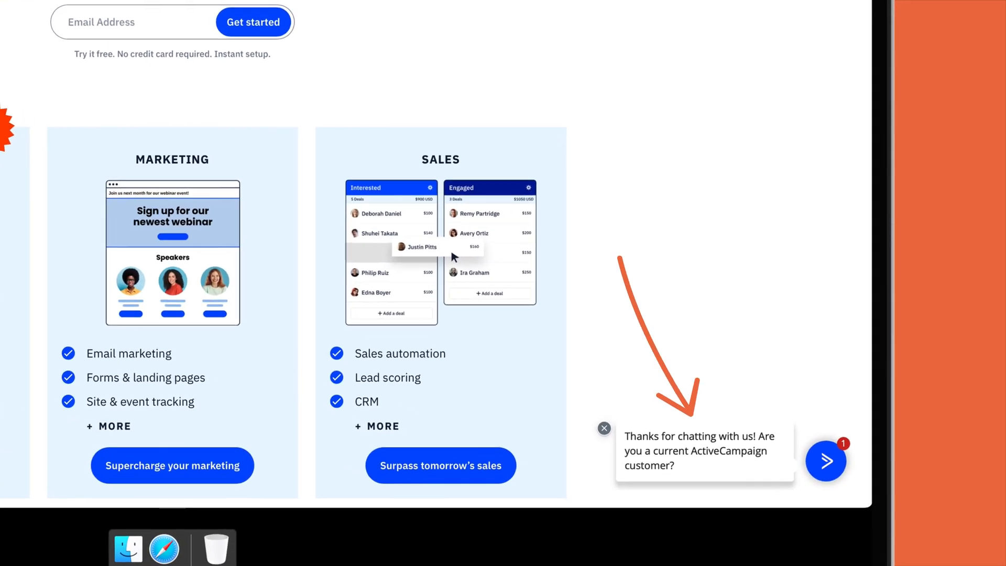
pyautogui.write('exam')
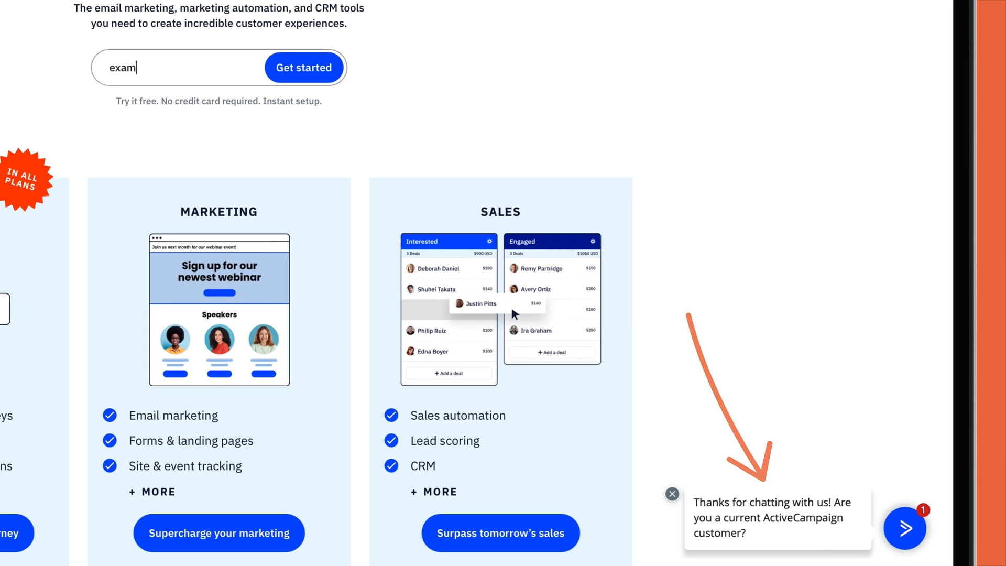
pyautogui.scroll(3)
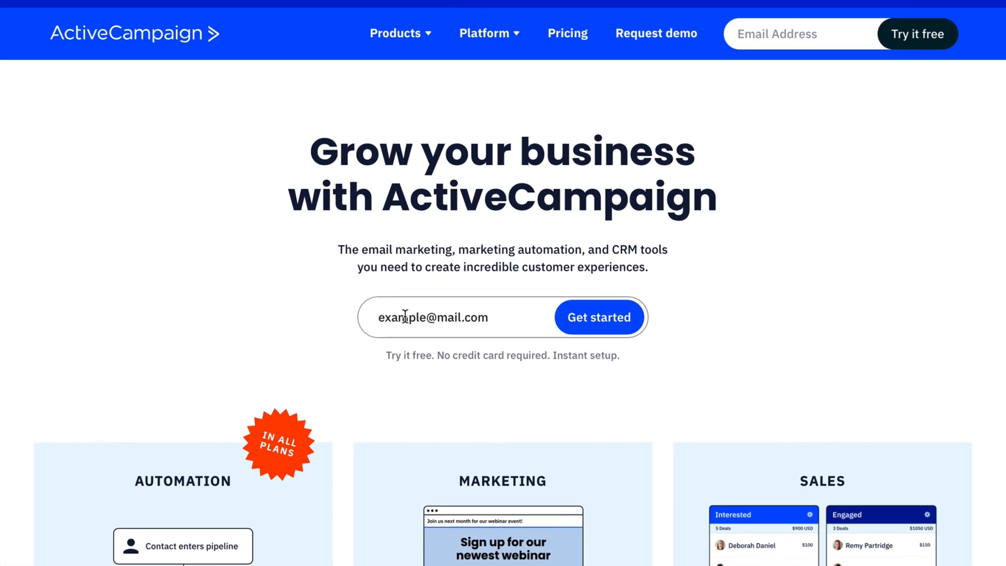
pyautogui.moveTo(598, 317)
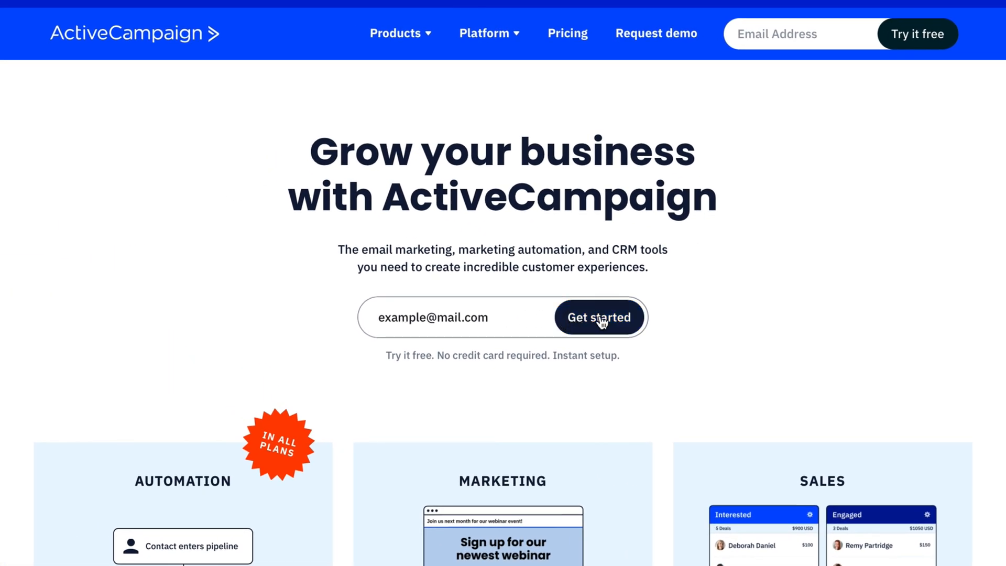
pyautogui.scroll(-3)
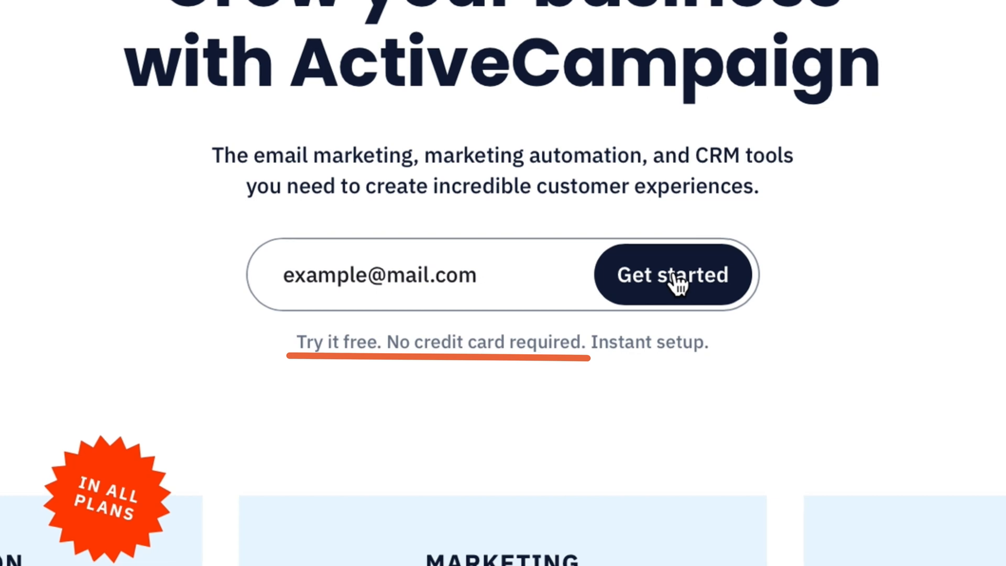
pyautogui.click(671, 273)
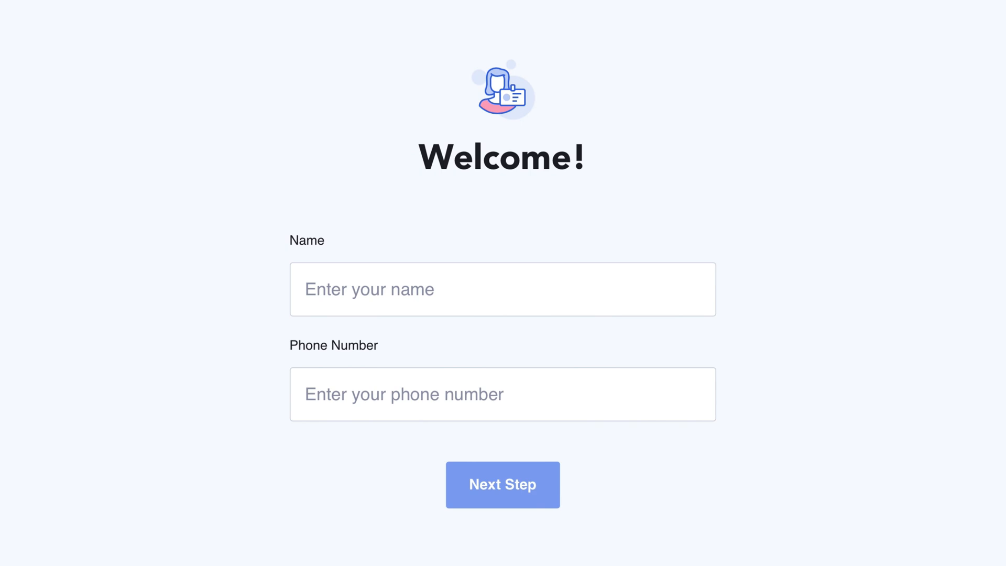
# Choose 500 - 1,000 contacts, 6-20 employees and E-Commerce / Retail, then review the existing-solution options.
pyautogui.click(502, 483)
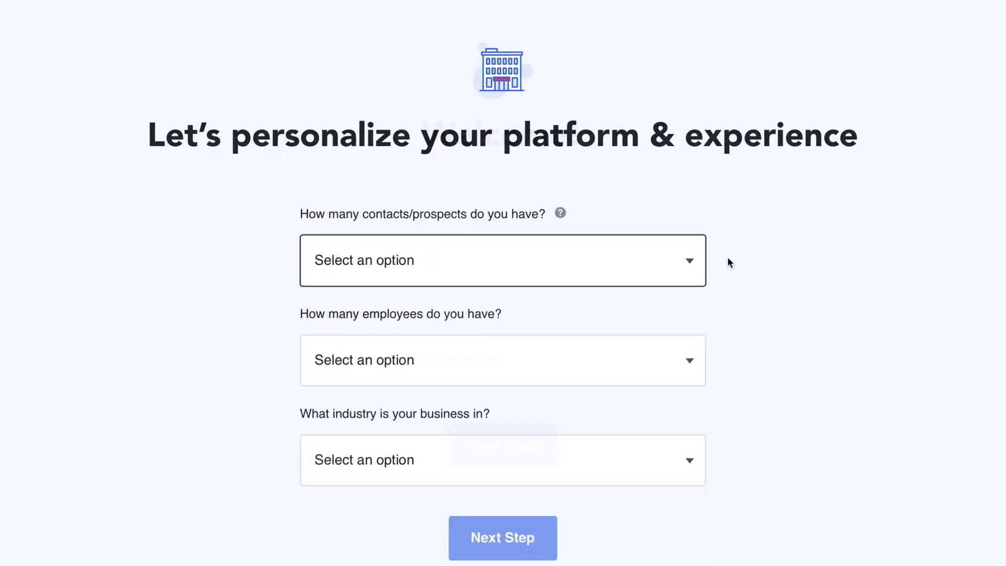
pyautogui.click(501, 260)
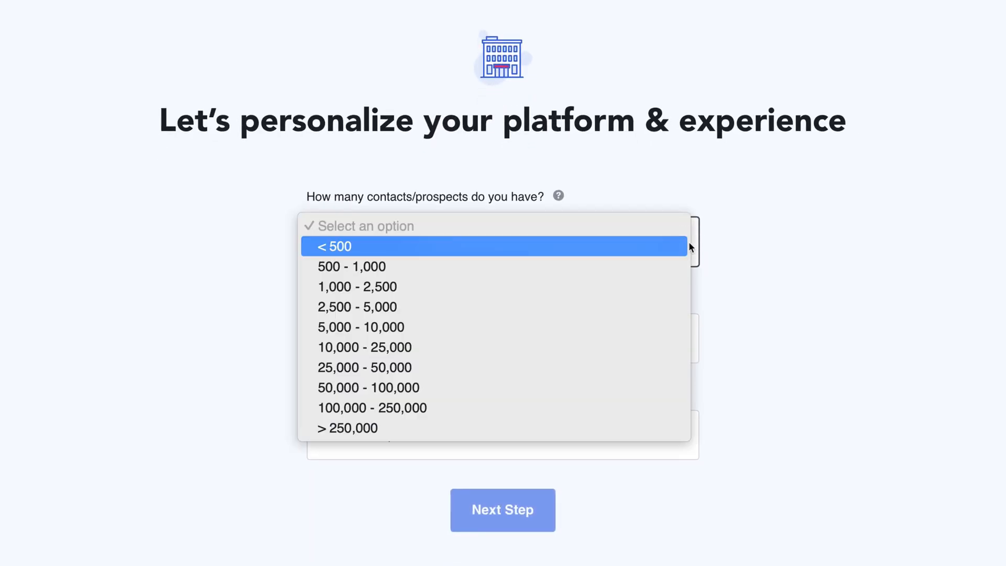
pyautogui.click(352, 266)
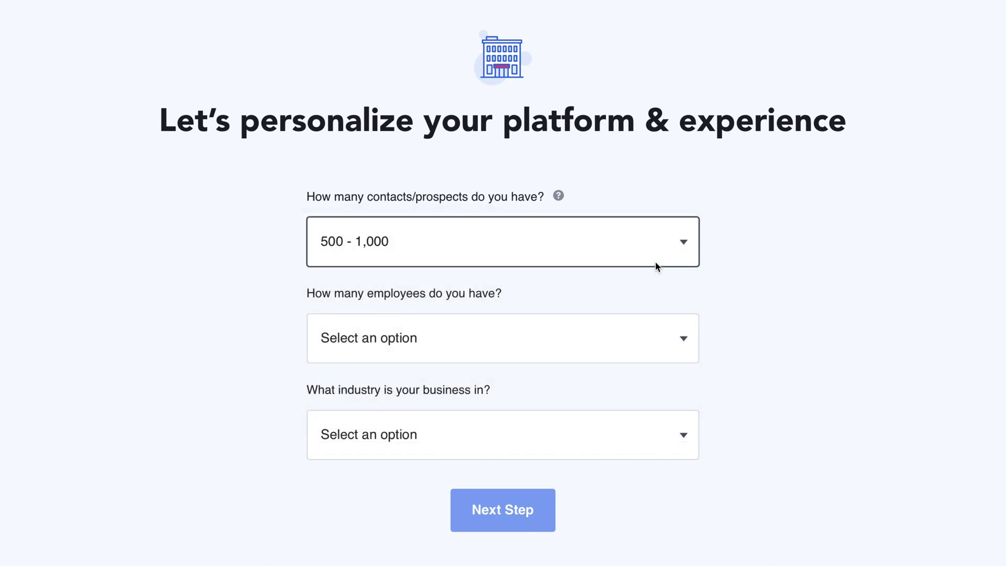
pyautogui.click(502, 338)
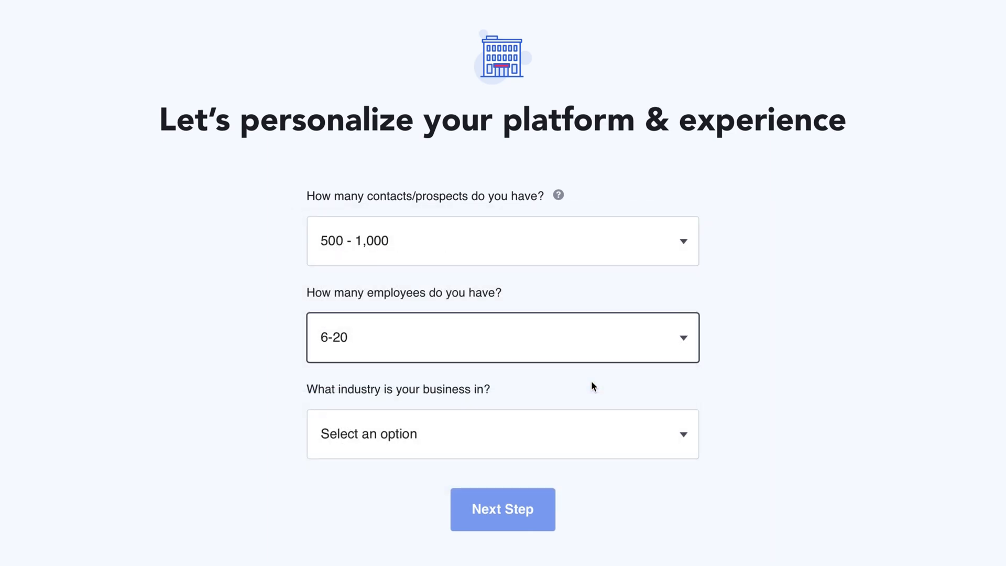
pyautogui.click(502, 434)
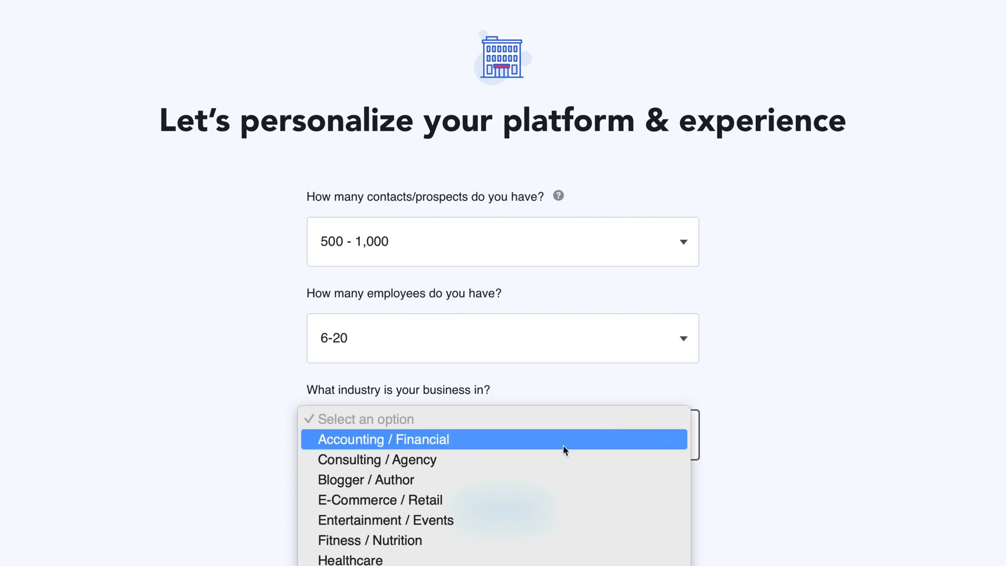
pyautogui.click(379, 499)
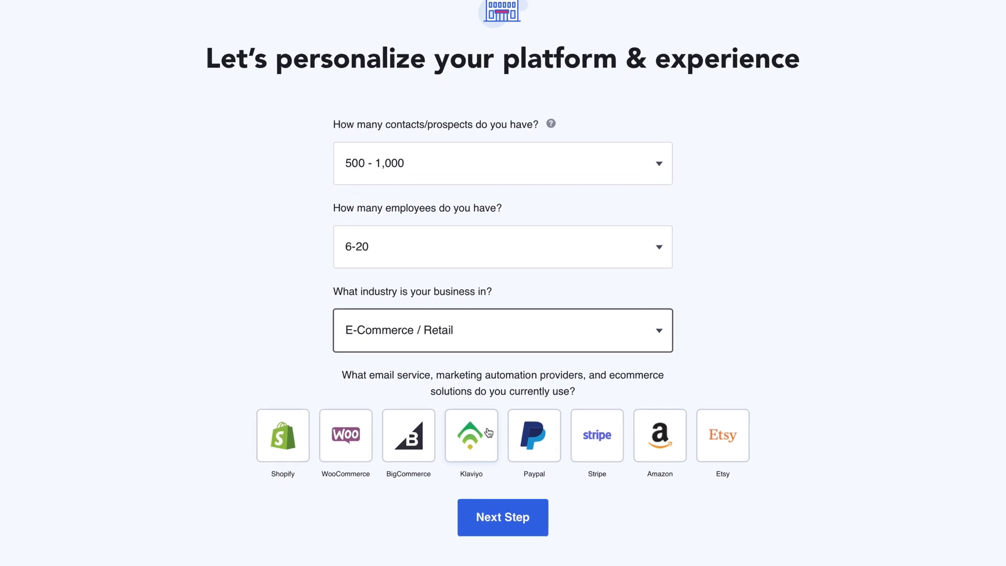
pyautogui.scroll(-3)
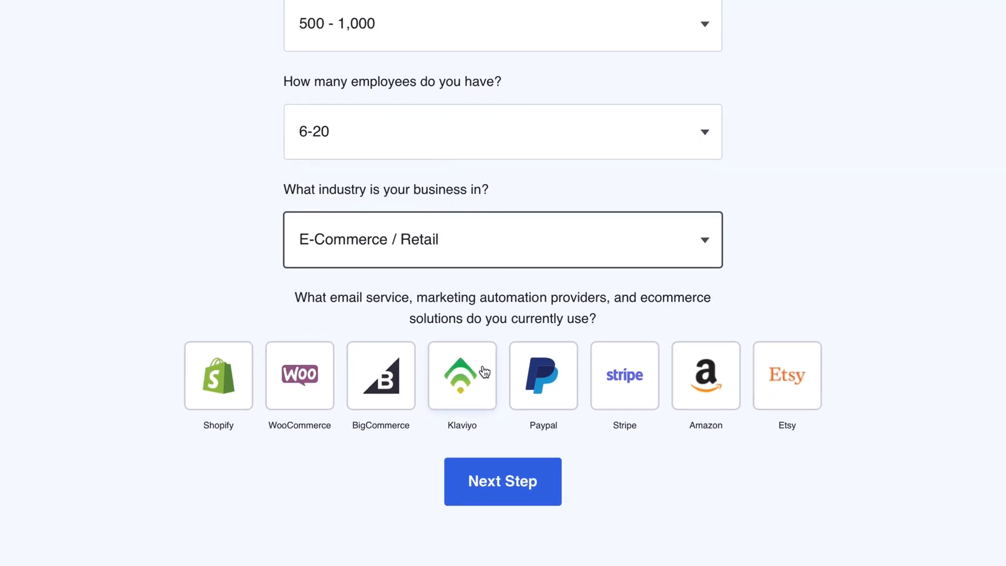
pyautogui.scroll(-3)
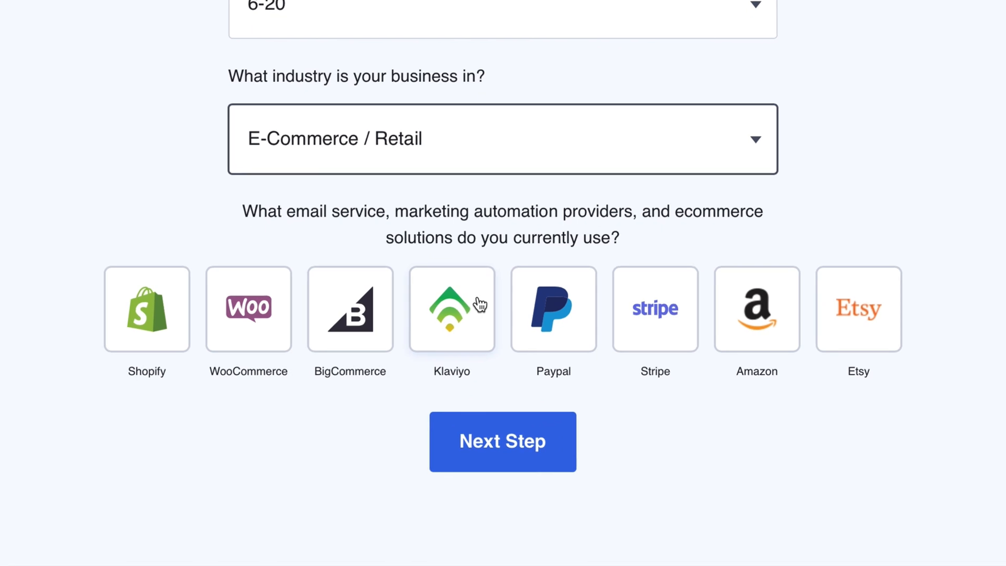
pyautogui.scroll(-3)
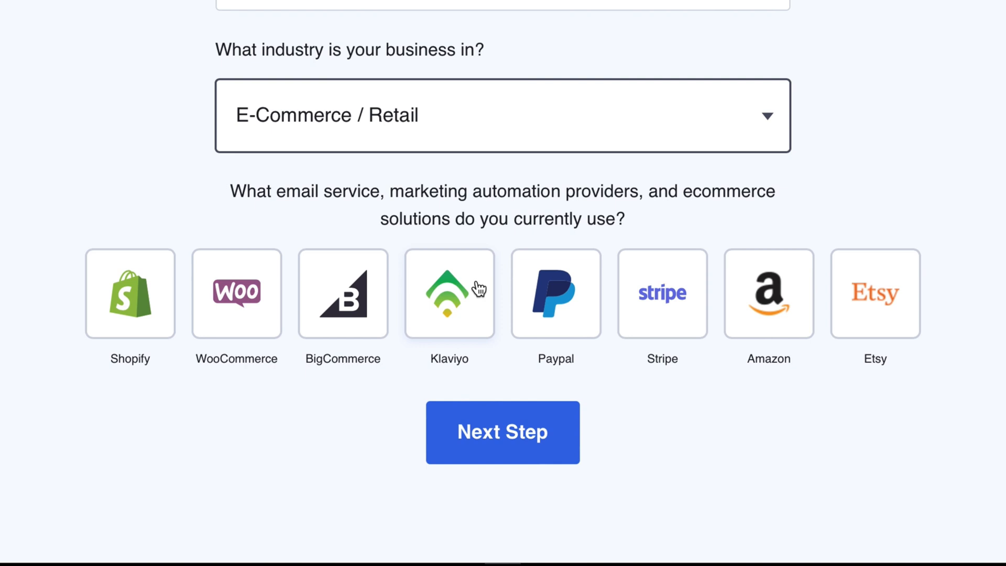
pyautogui.moveTo(509, 358)
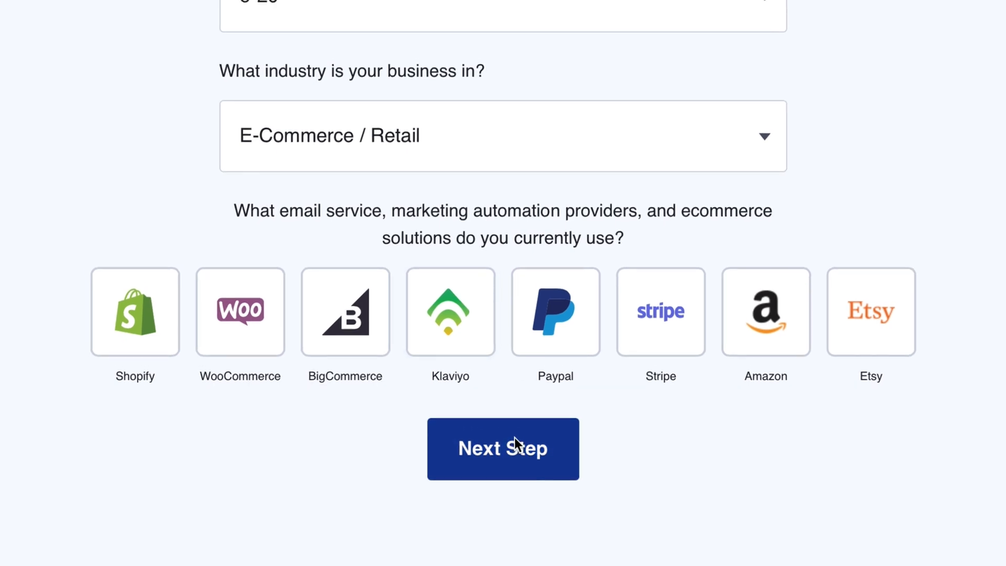
# Set a password and finish signup via Take Me To My Account.
pyautogui.click(501, 448)
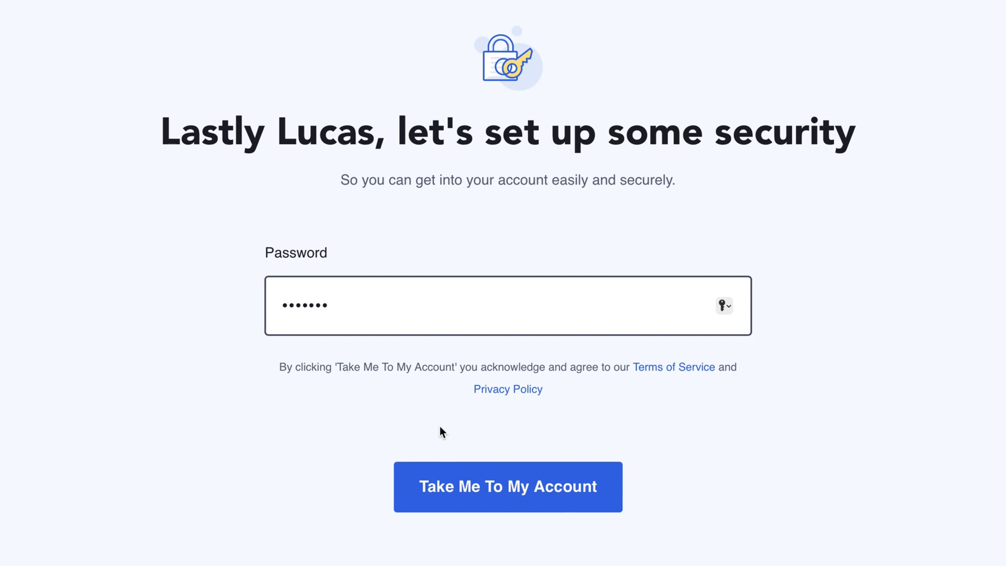
pyautogui.click(507, 486)
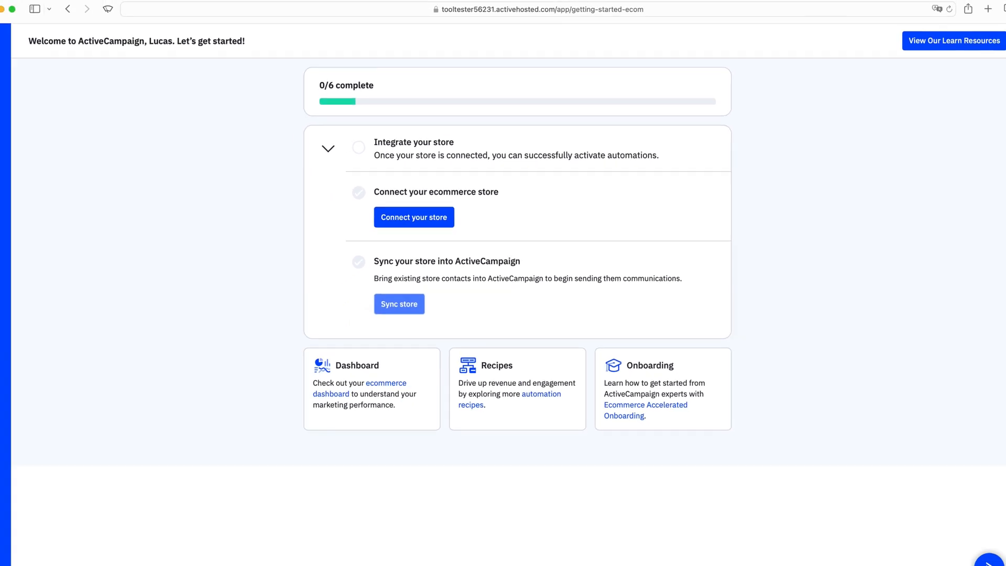
# Go to Settings > Account and review the name, signature, timezone and language details.
pyautogui.scroll(-3)
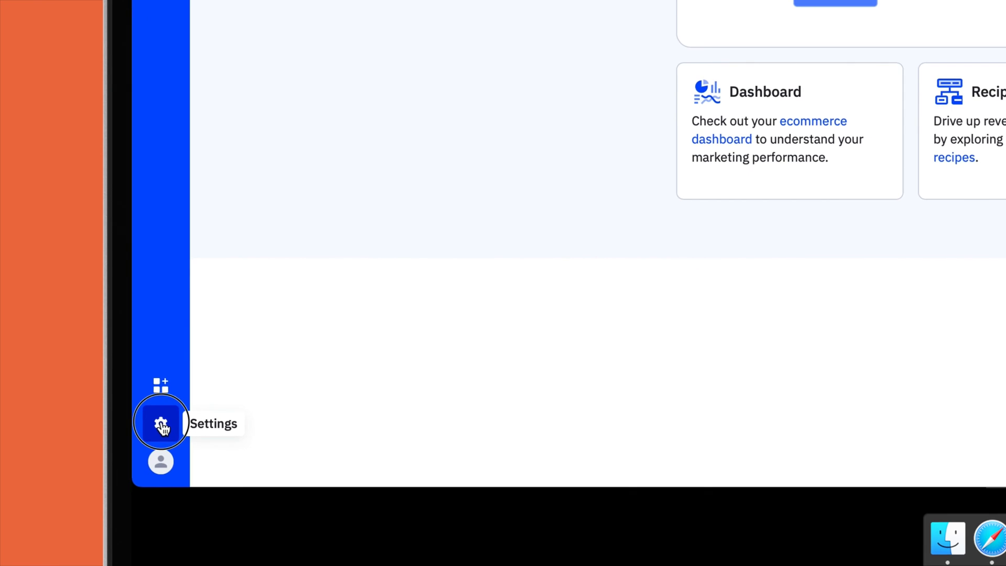
pyautogui.click(160, 426)
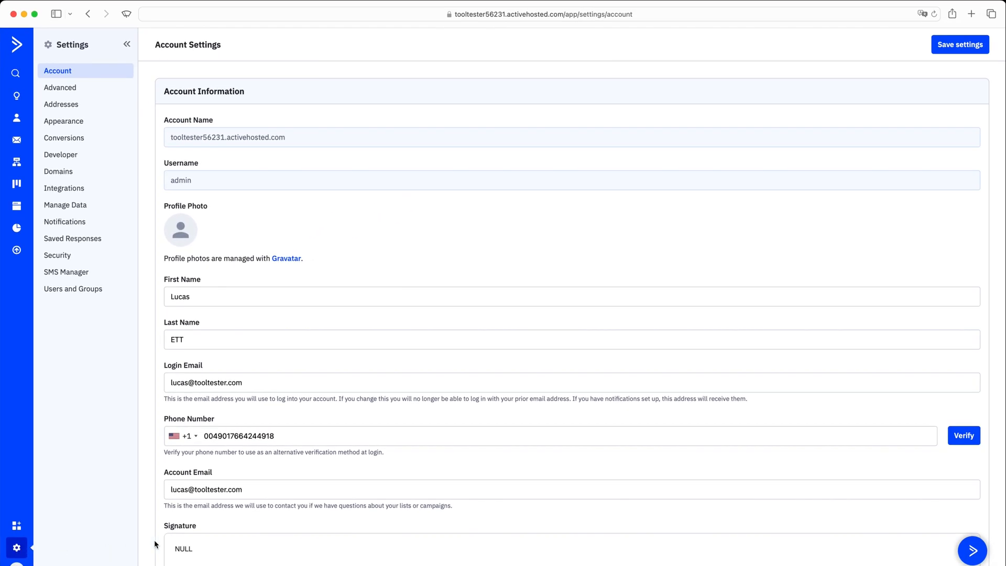
pyautogui.scroll(-3)
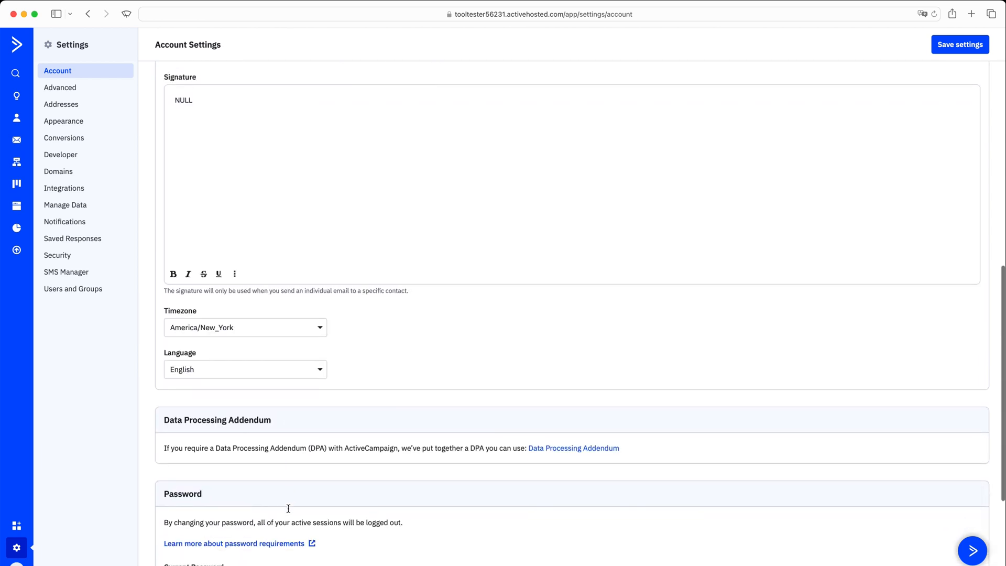
pyautogui.scroll(-3)
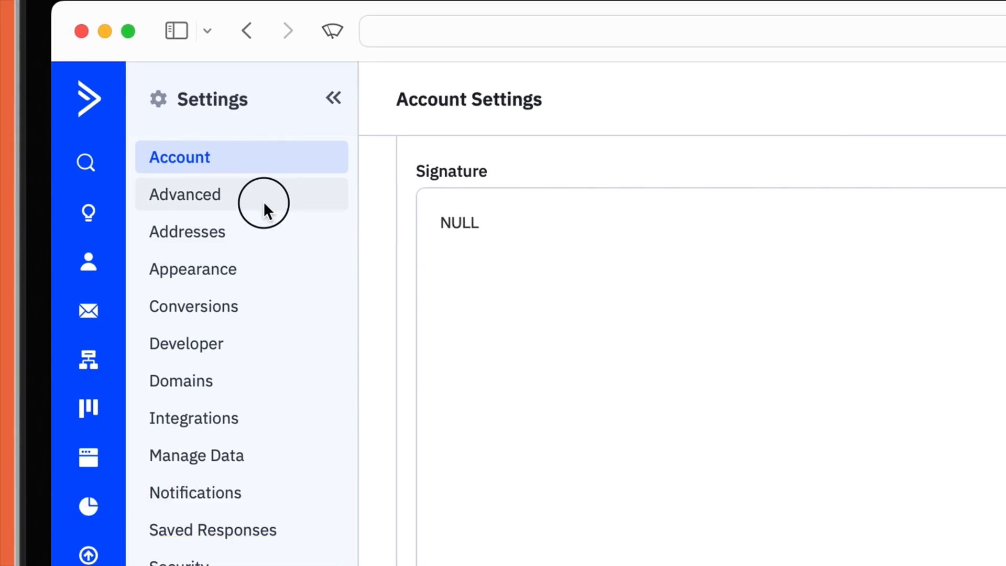
# Switch to the Advanced settings section and read the SPF part of the help article.
pyautogui.click(184, 195)
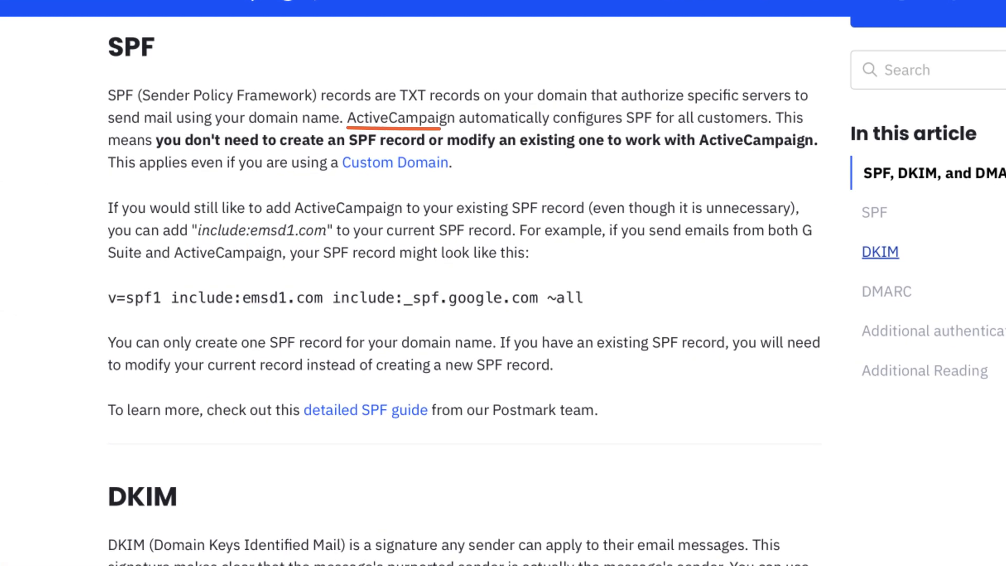
pyautogui.scroll(-3)
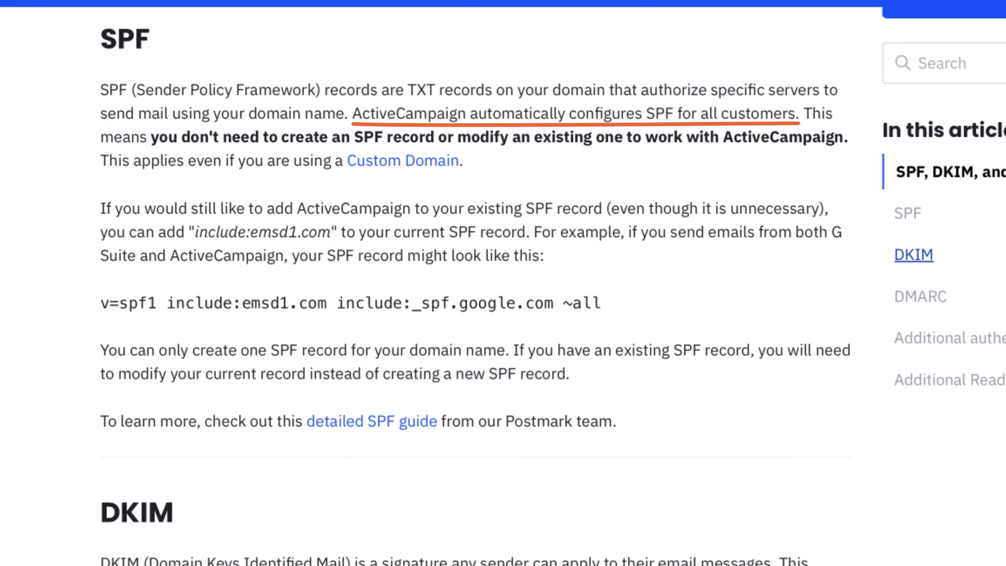
pyautogui.scroll(-3)
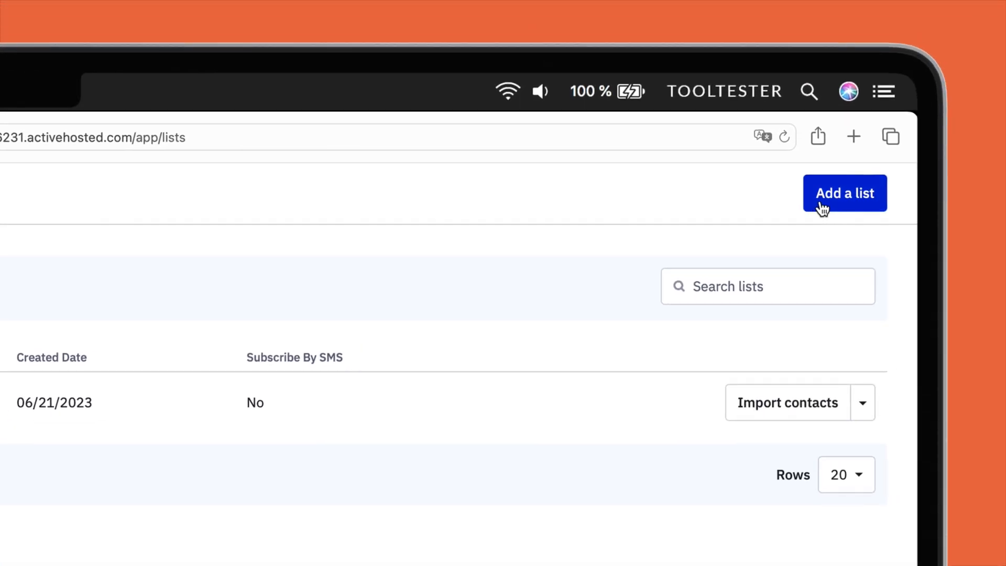
pyautogui.click(844, 193)
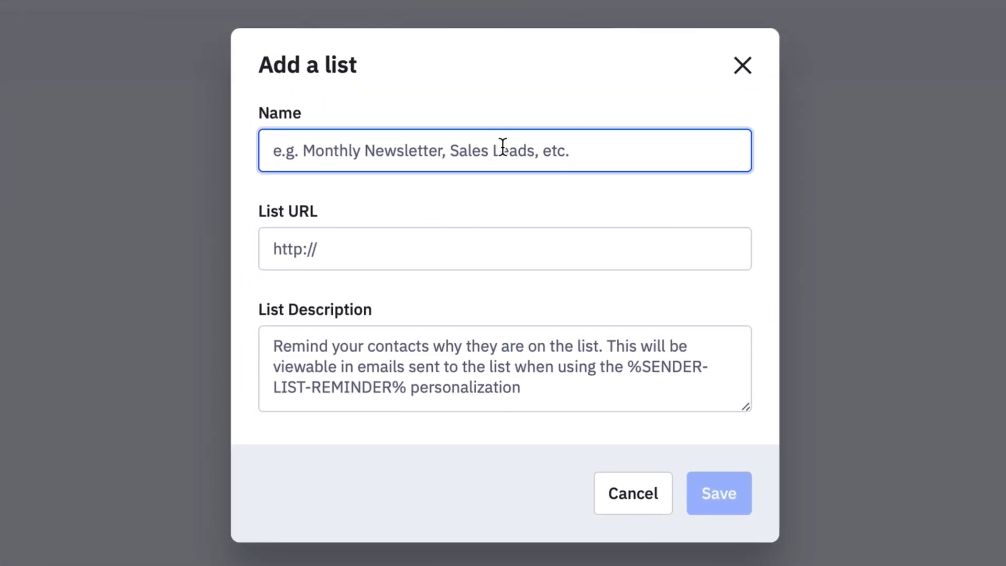
pyautogui.write('EmailTooltester')
pyautogui.click(505, 248)
pyautogui.write('http:')
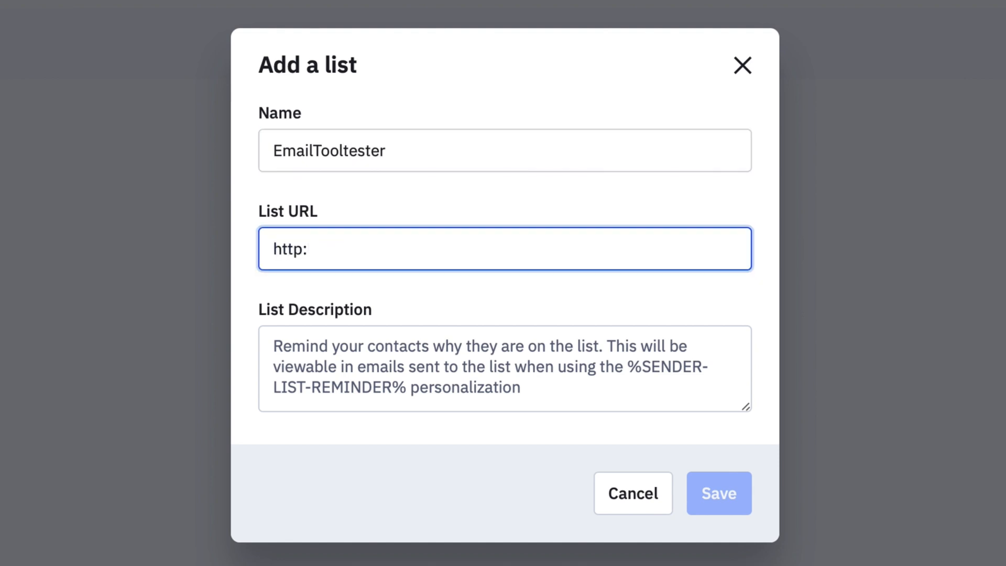
pyautogui.write('//www.emailt')
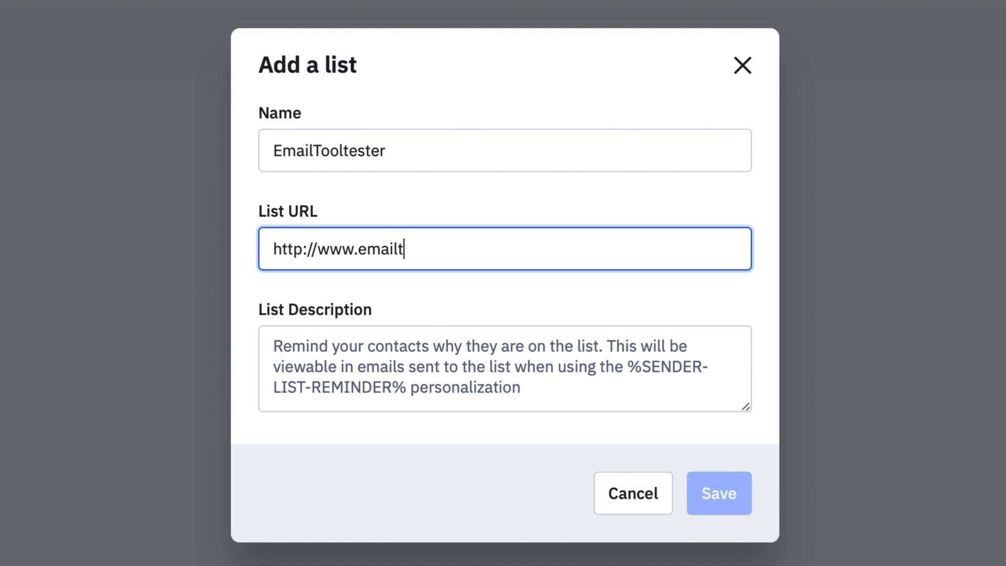
pyautogui.write('ooltester.com')
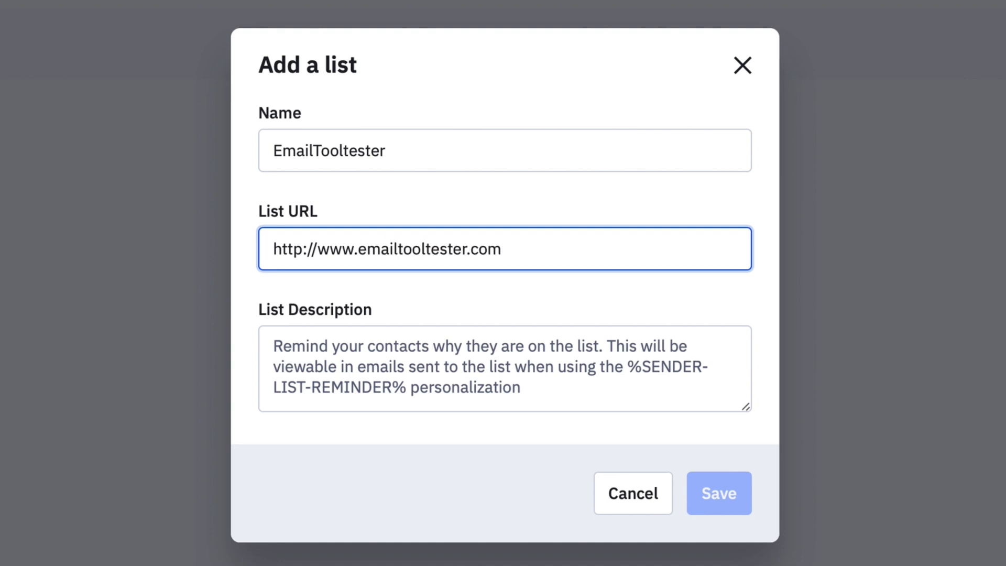
pyautogui.write('You are receiving this email as you have subscribed to our newsletter when placing an order on our site.')
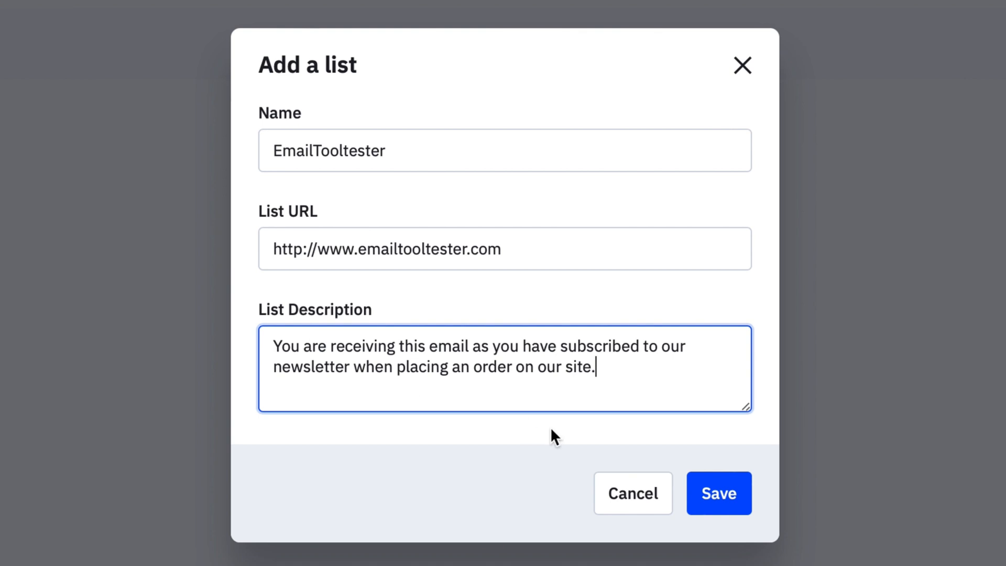
pyautogui.click(718, 493)
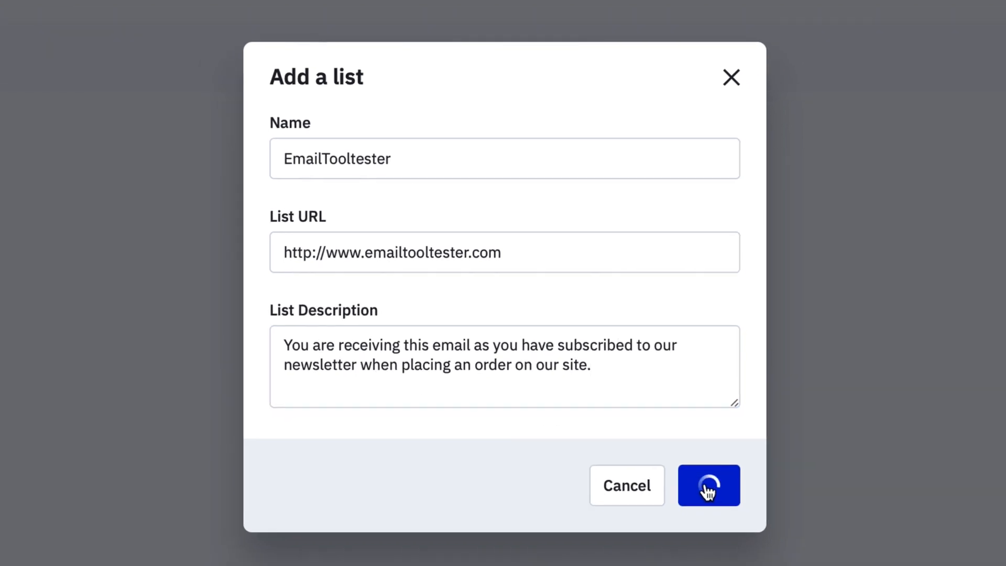
pyautogui.click(708, 485)
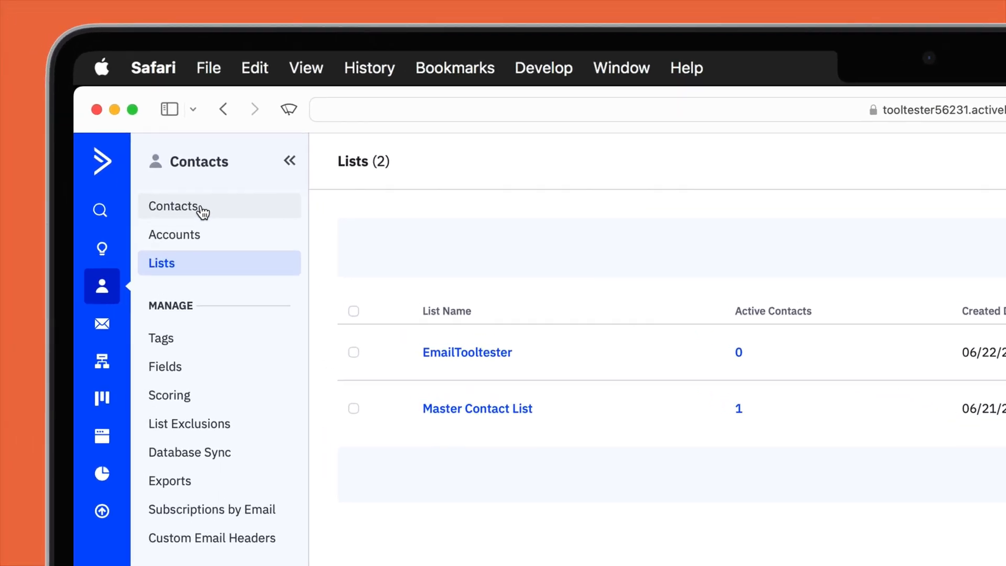
pyautogui.click(176, 206)
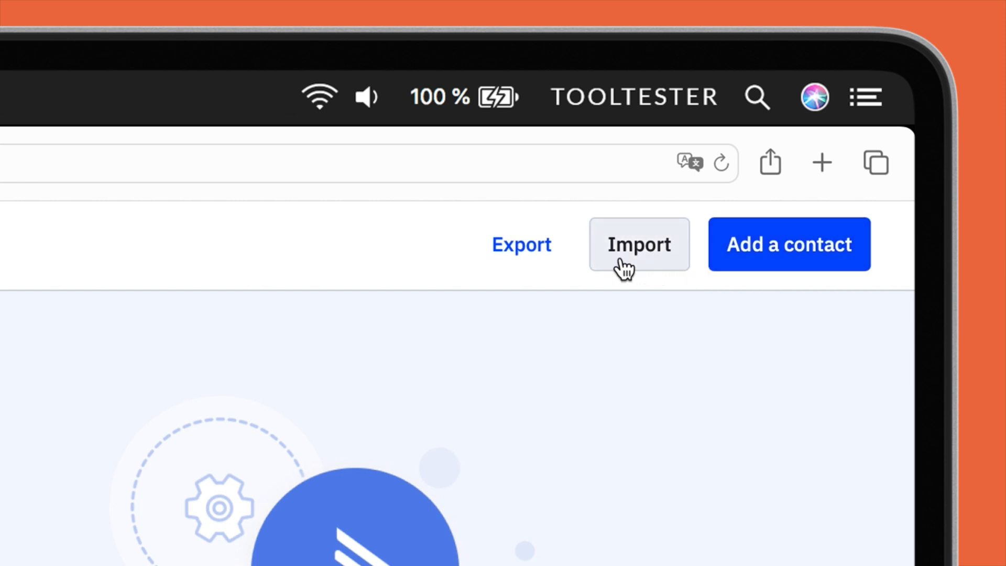
pyautogui.moveTo(619, 269)
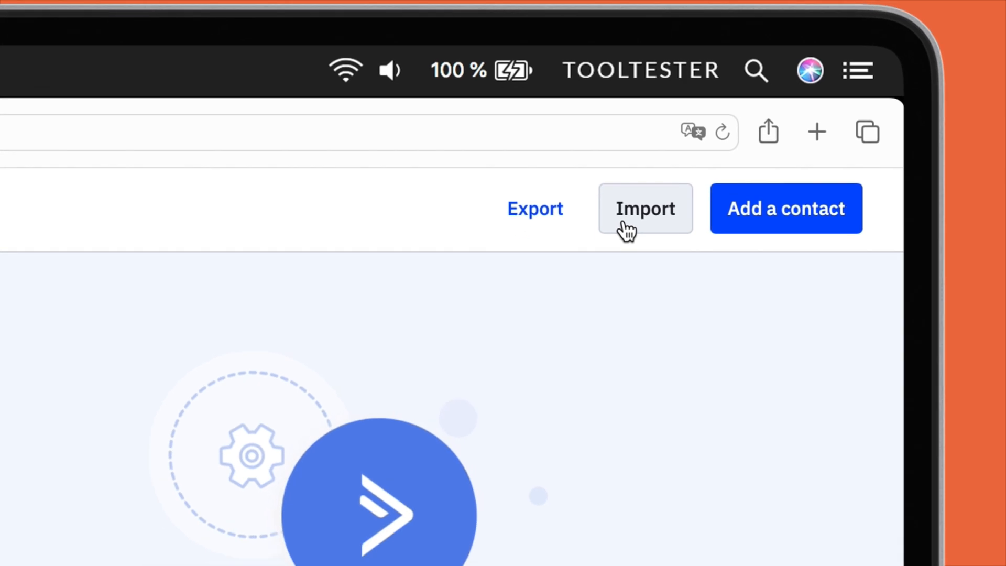
# From the Contacts page, start an import of the prepared 50-contact CSV file.
pyautogui.click(645, 207)
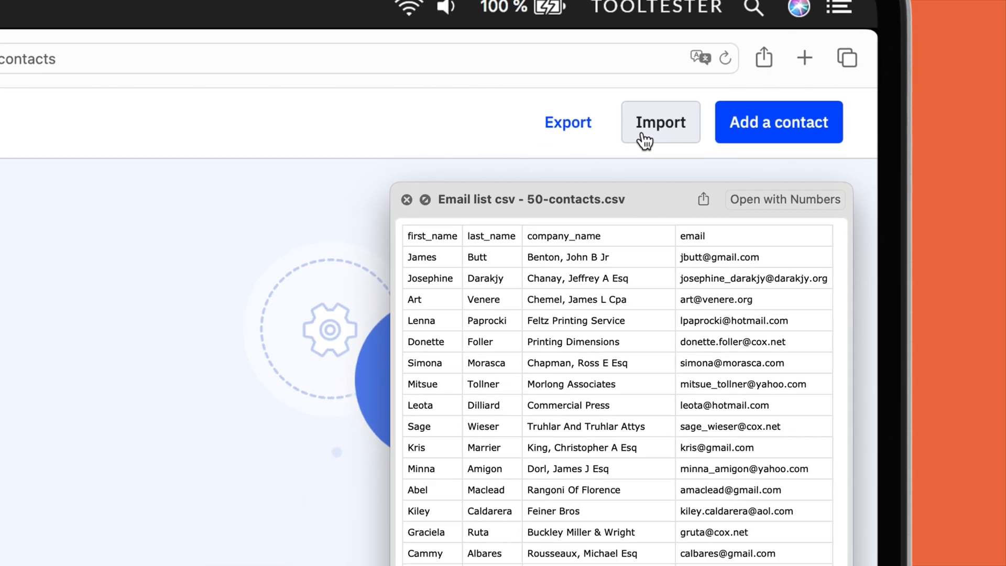
pyautogui.scroll(-3)
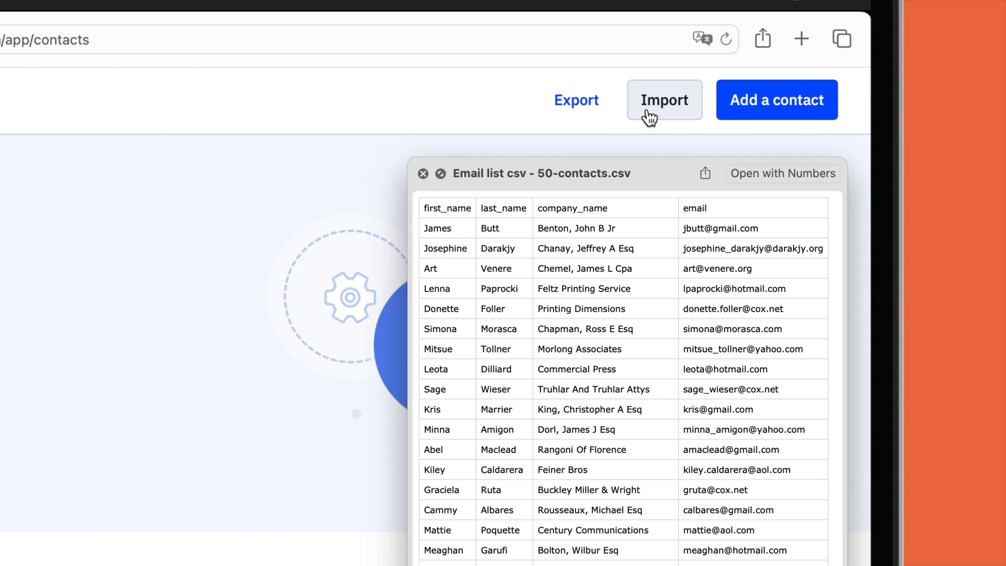
pyautogui.click(664, 99)
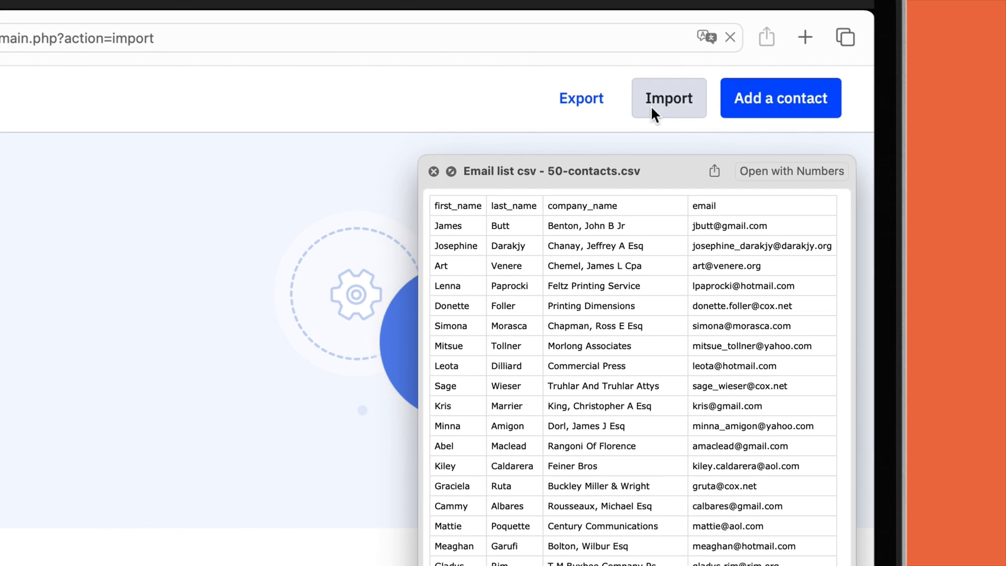
# Map the CSV name, company and email columns, review the import options and run Import Now.
pyautogui.click(669, 99)
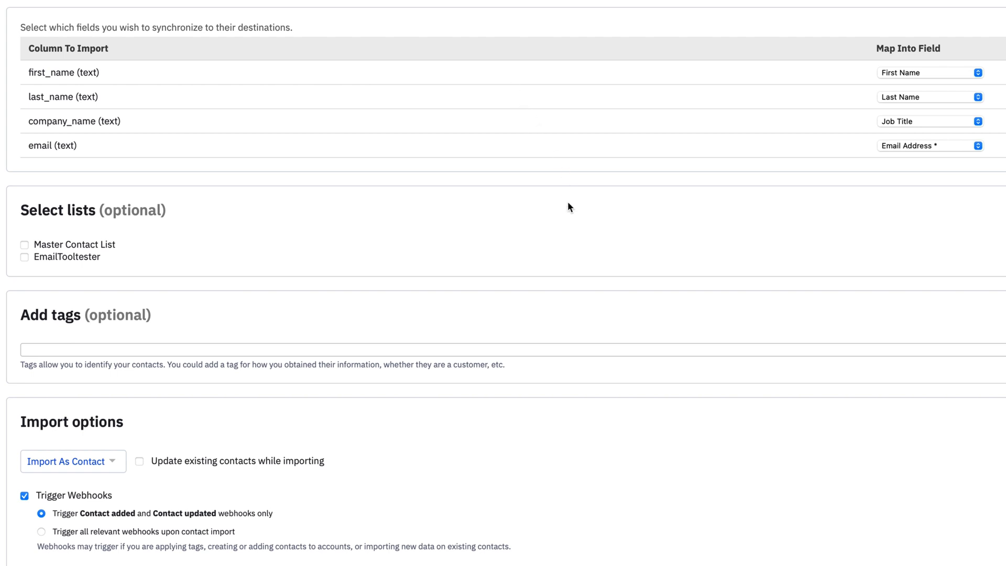
pyautogui.scroll(-3)
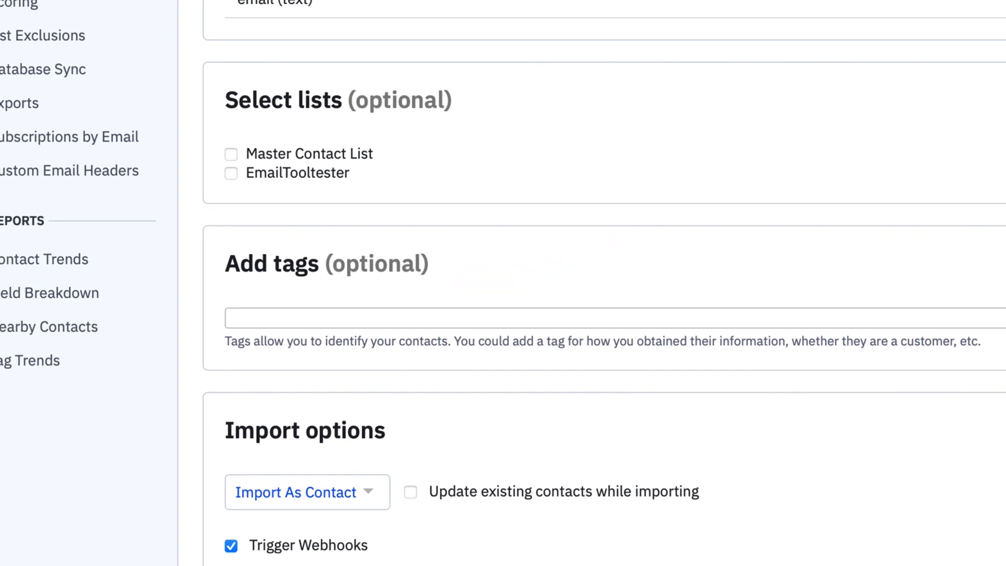
pyautogui.scroll(-3)
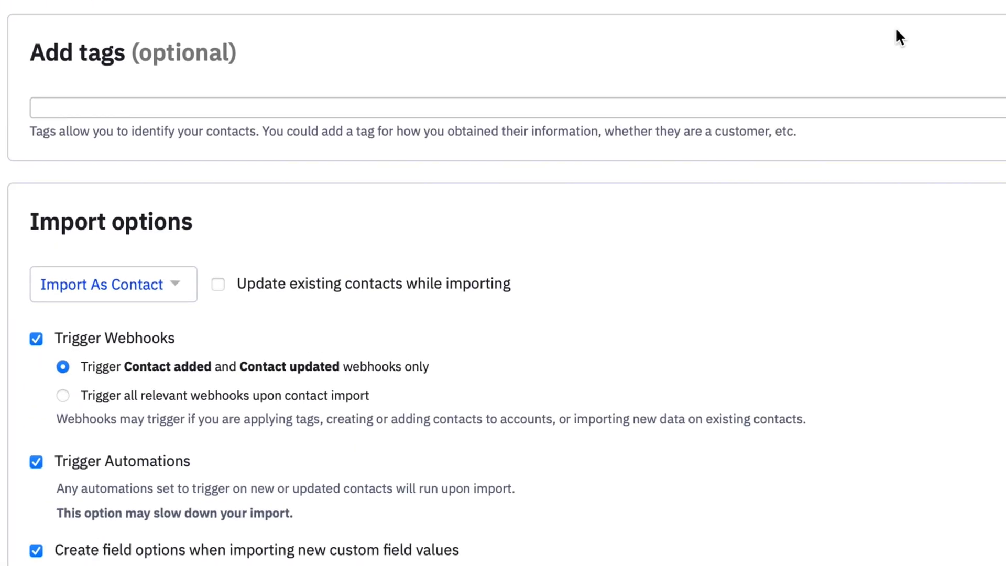
pyautogui.scroll(-3)
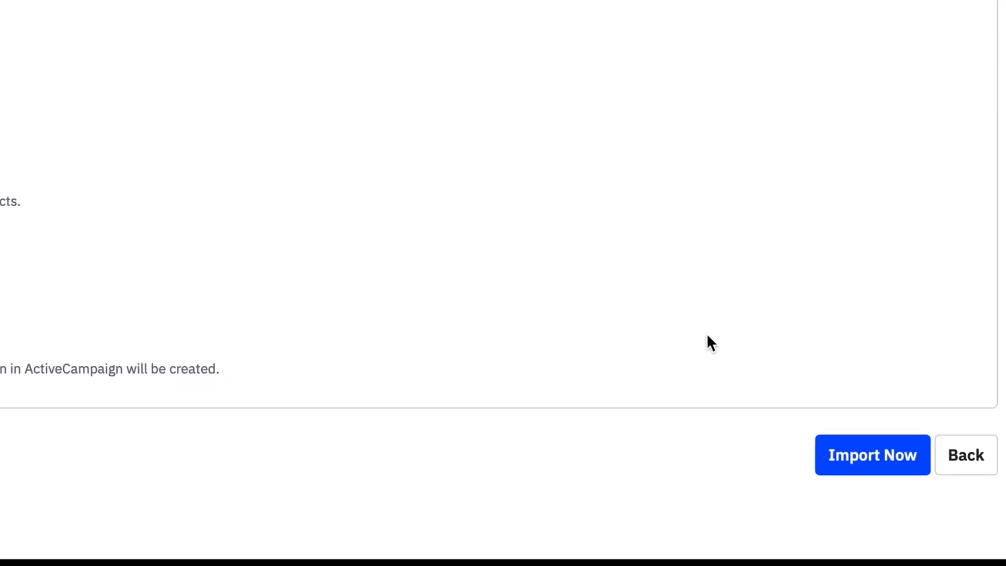
pyautogui.scroll(-3)
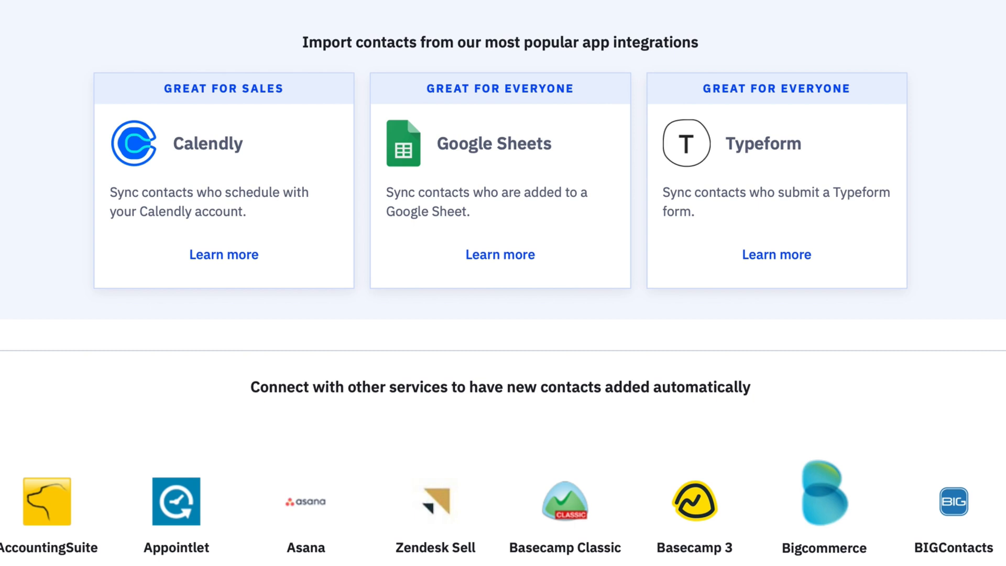
pyautogui.scroll(-3)
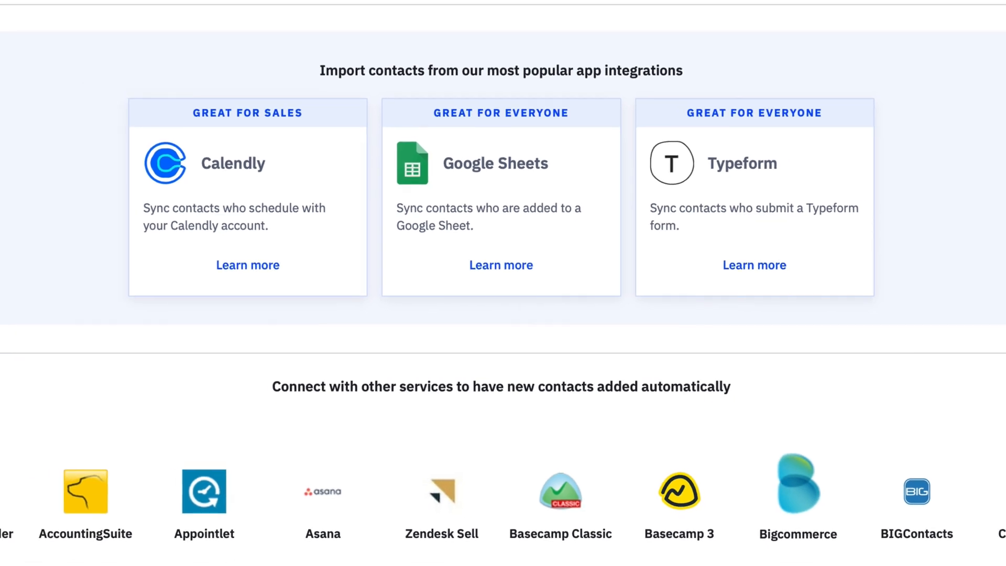
pyautogui.scroll(-3)
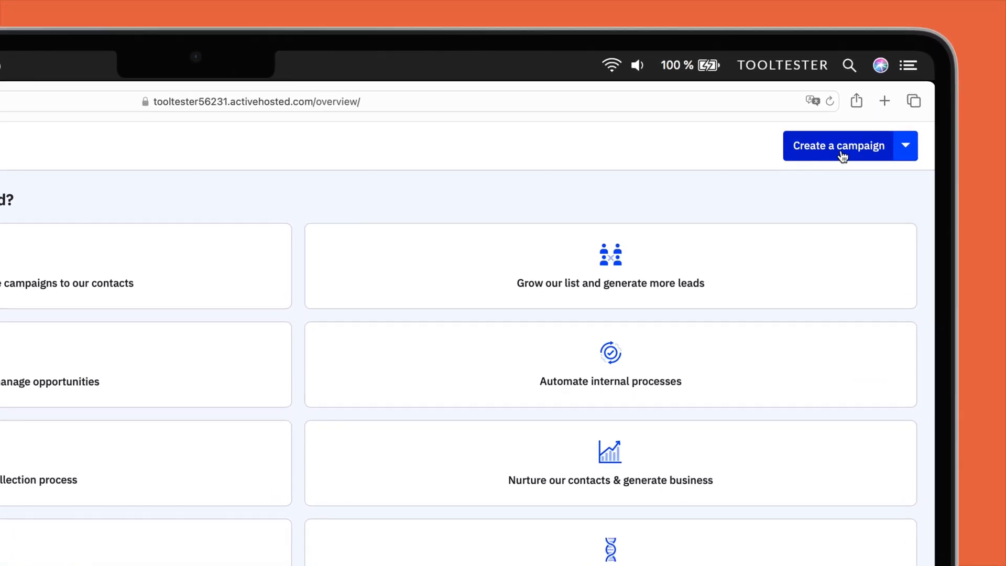
# Create a Standard campaign named ETT sent to the EmailTooltester list and continue to design.
pyautogui.click(838, 146)
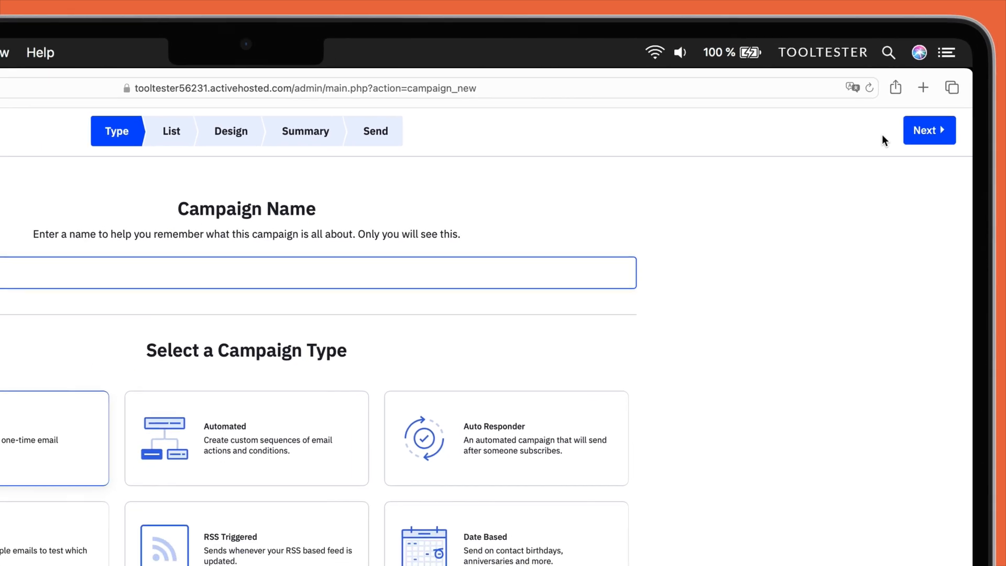
pyautogui.write('ETT')
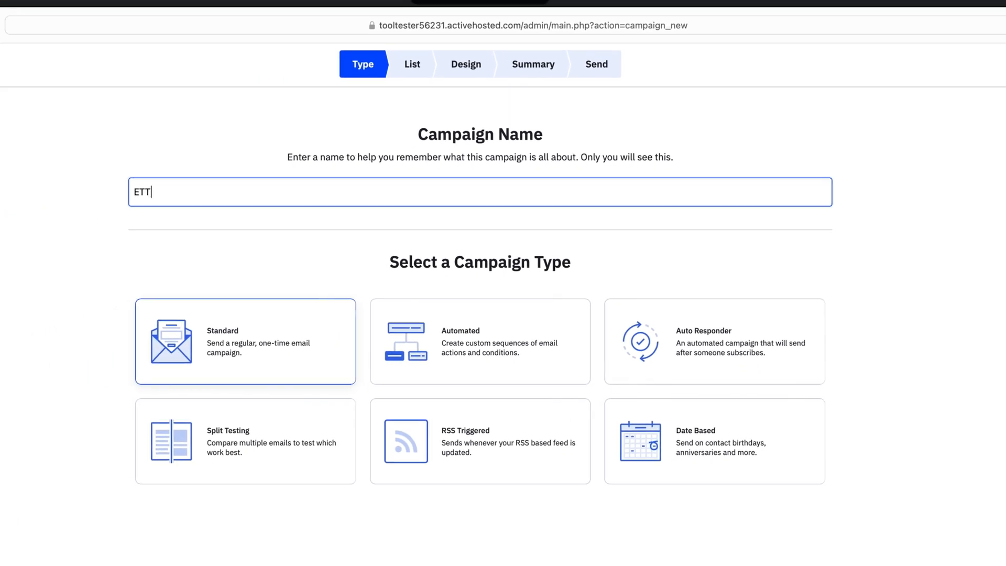
pyautogui.click(245, 340)
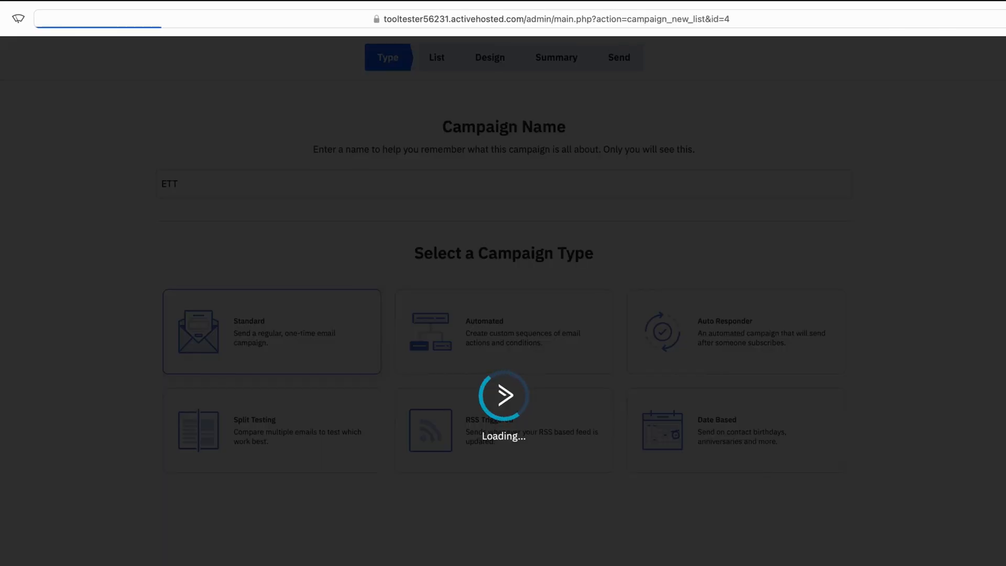
pyautogui.click(502, 393)
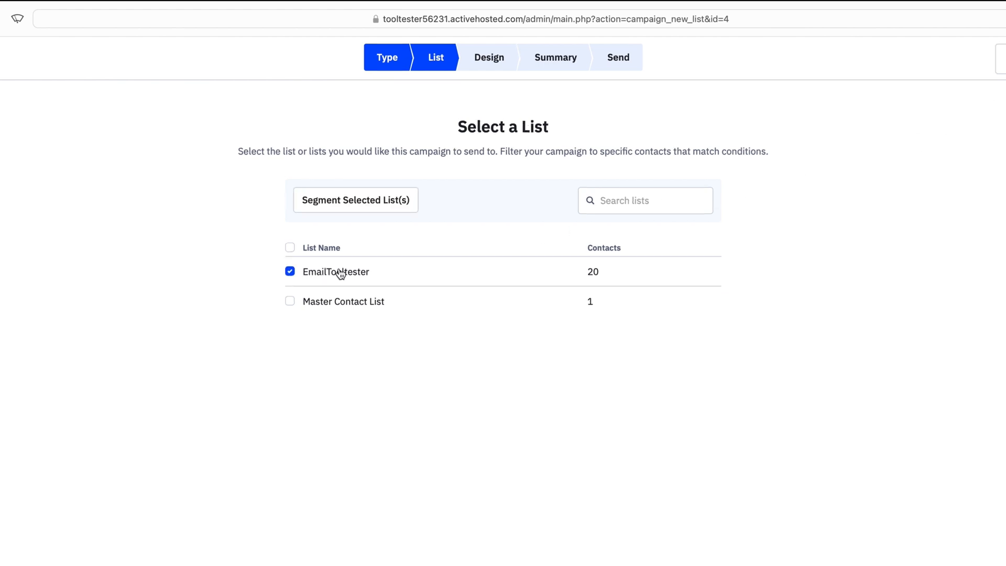
pyautogui.click(983, 10)
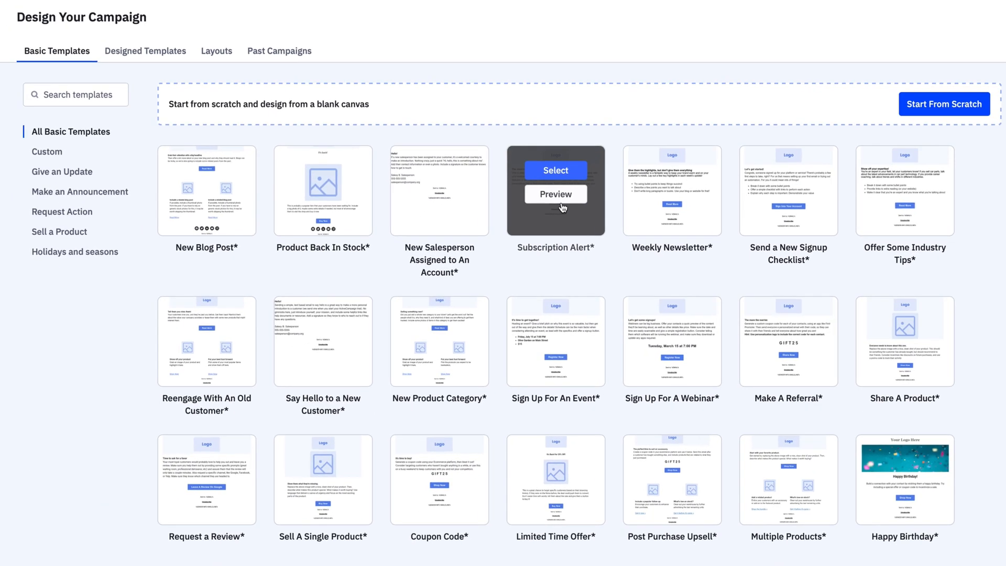
# Select the Subscription Alert template with subject 'EmailTooltester Newsletter' and continue to the designer.
pyautogui.click(555, 170)
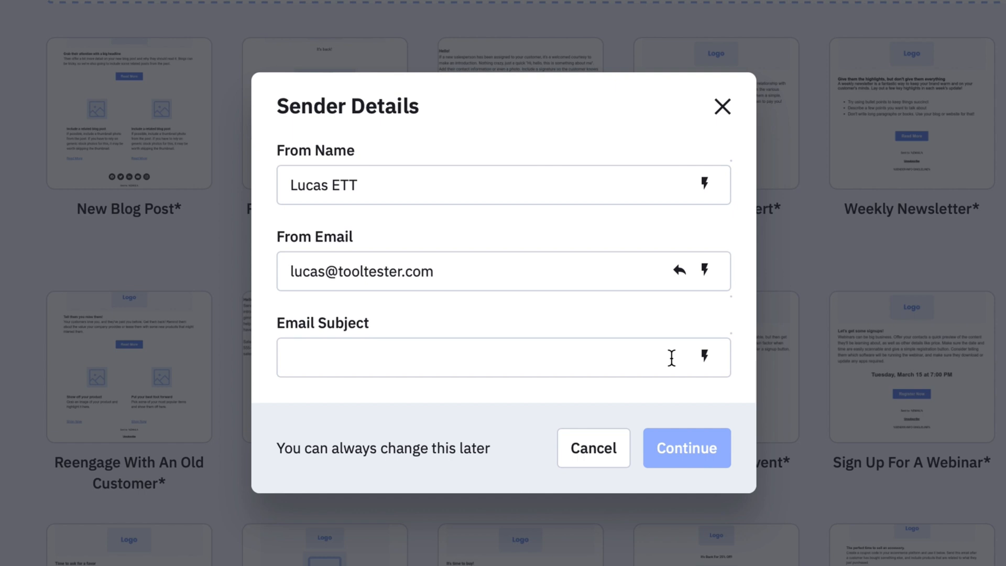
pyautogui.write('EmailTooltester')
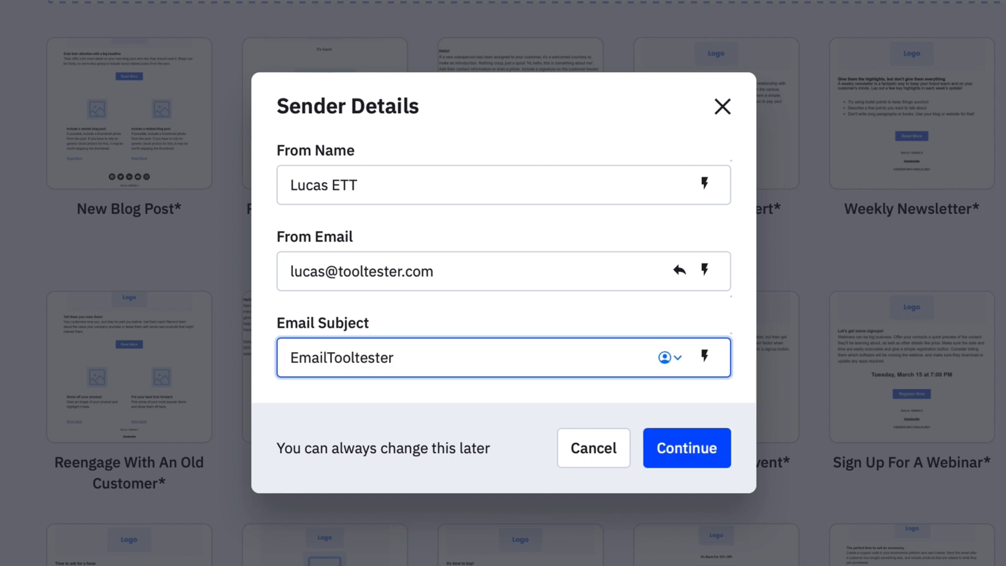
pyautogui.write('Newsletter')
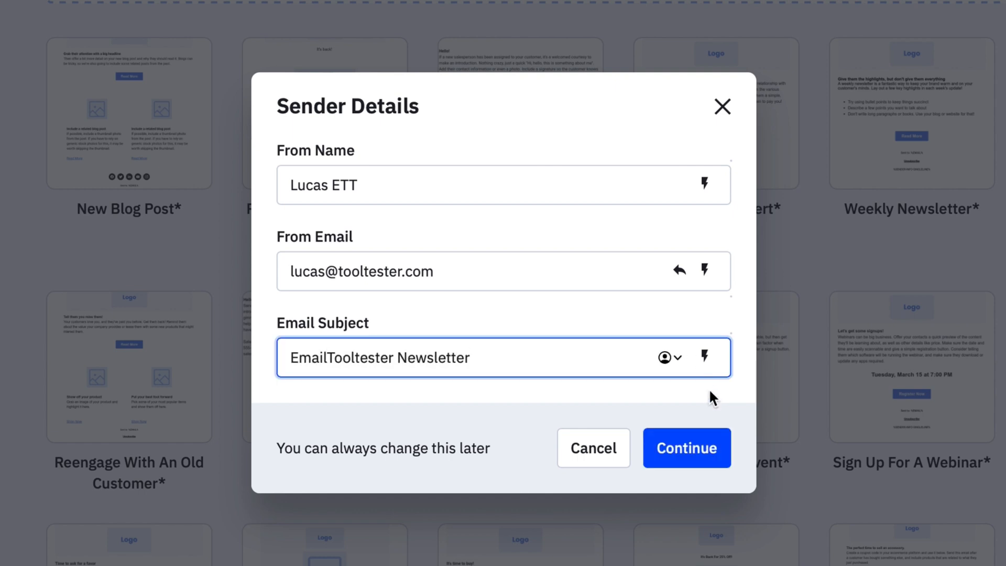
pyautogui.click(685, 447)
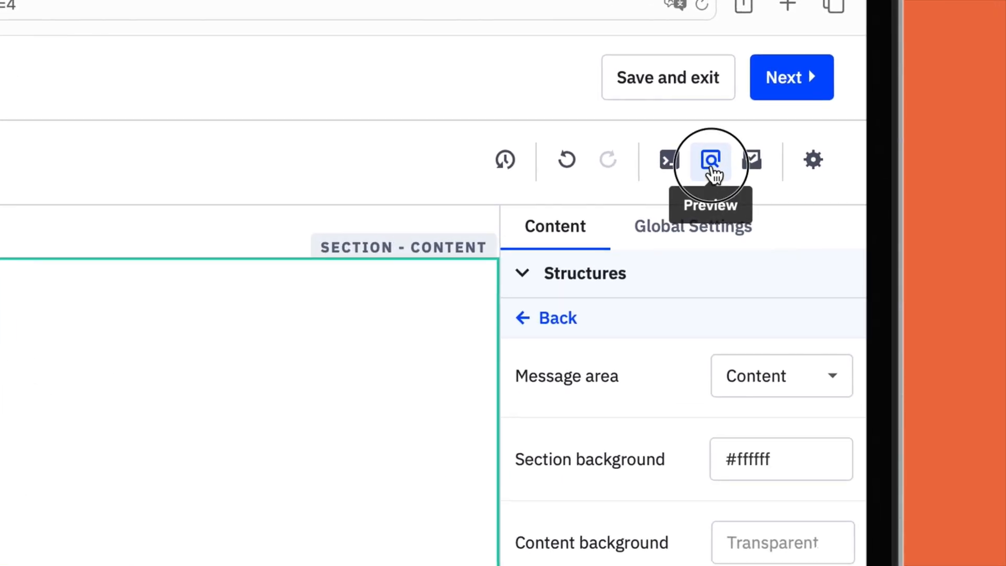
pyautogui.click(710, 159)
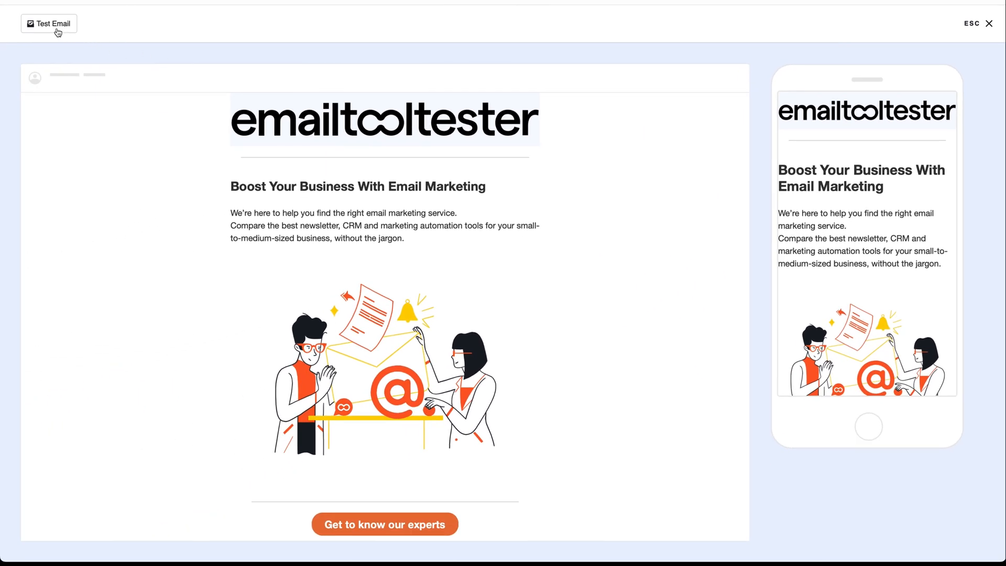
pyautogui.click(48, 24)
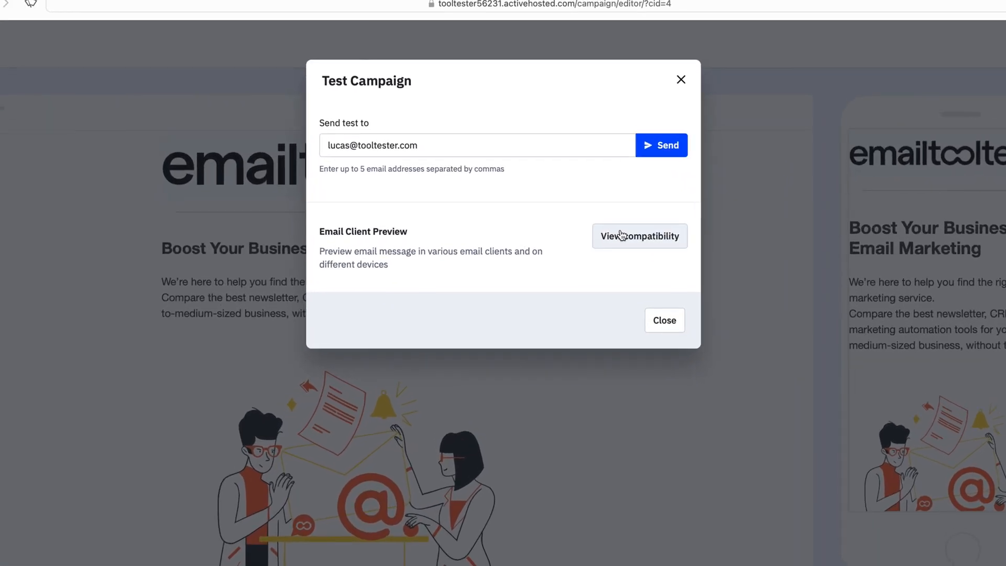
pyautogui.click(639, 236)
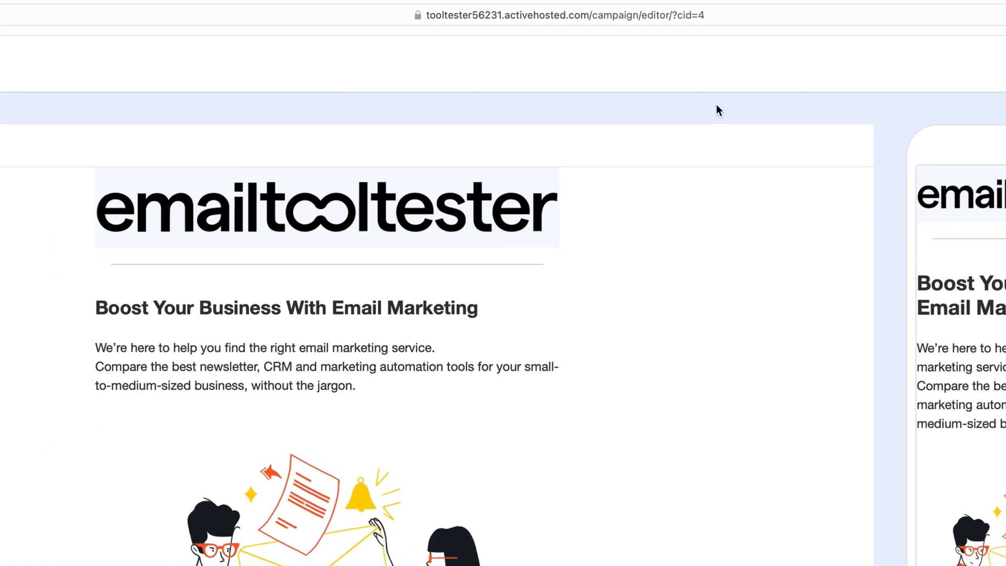
pyautogui.scroll(-3)
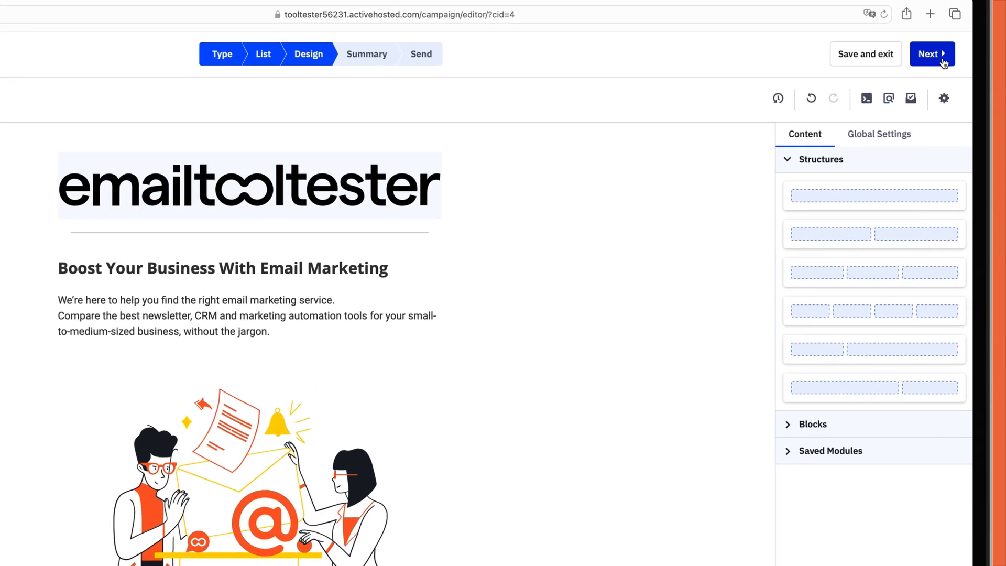
# On the campaign summary, turn scheduling ON to send 06/23/2023 at 06:49.
pyautogui.click(928, 54)
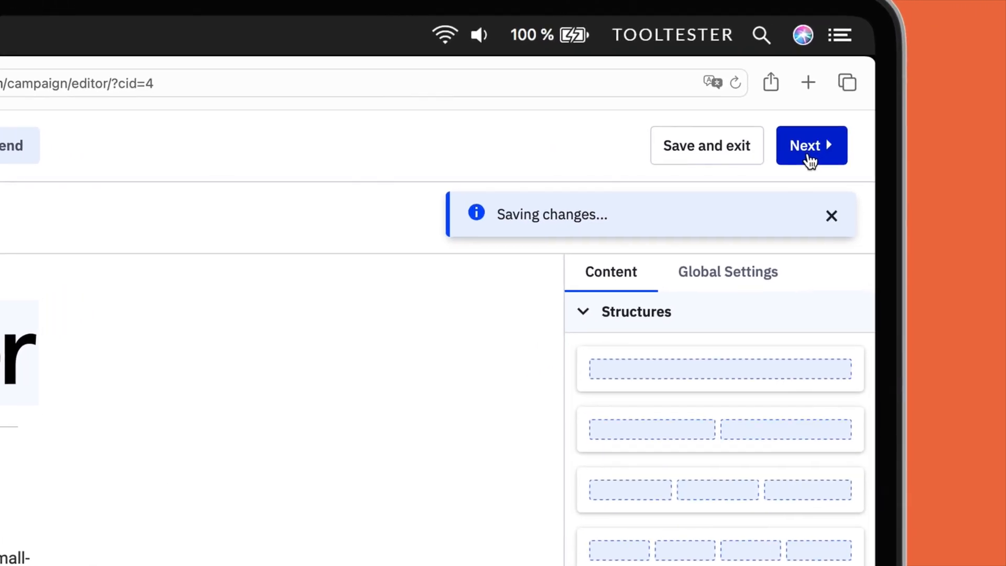
pyautogui.click(811, 145)
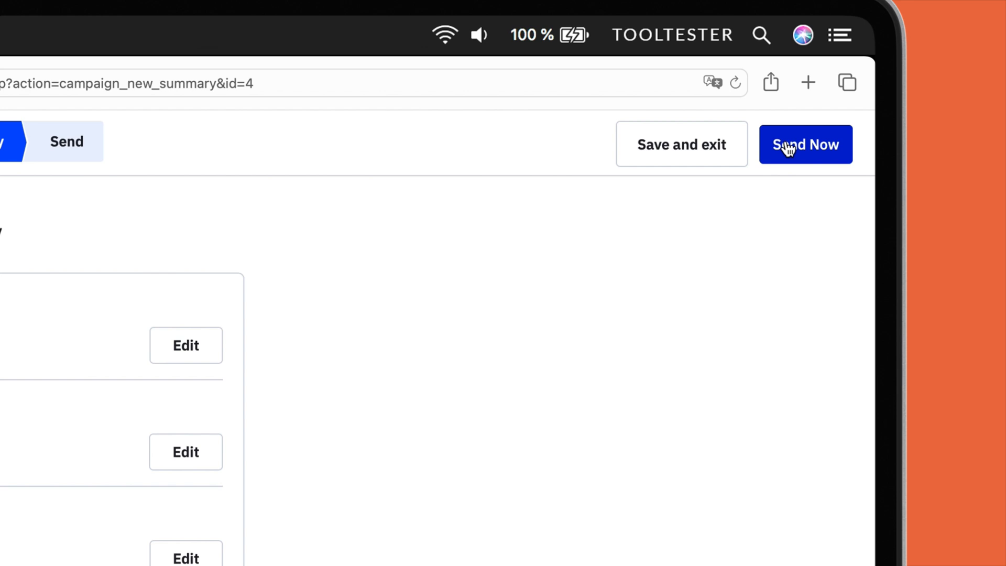
pyautogui.scroll(-3)
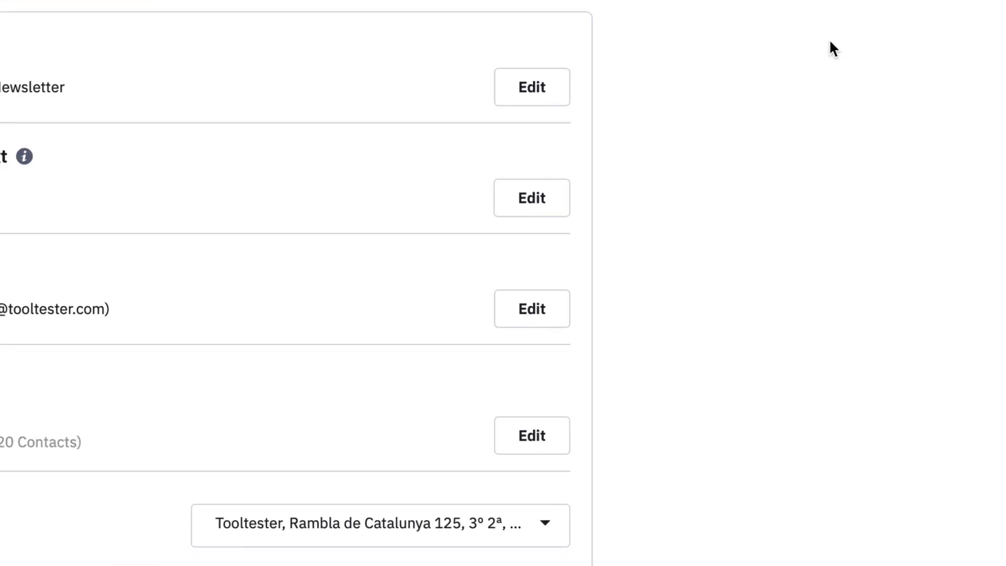
pyautogui.scroll(-3)
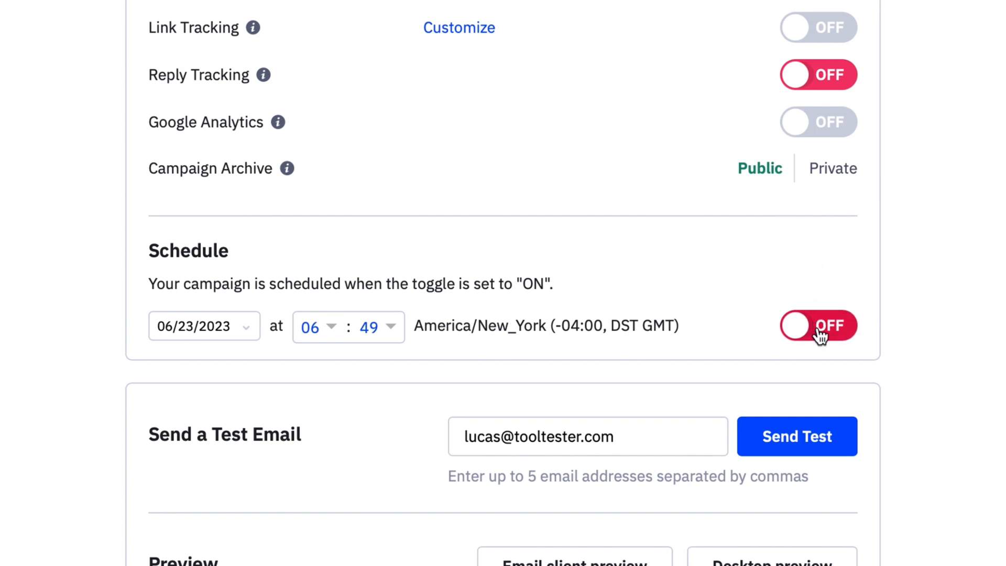
pyautogui.click(818, 325)
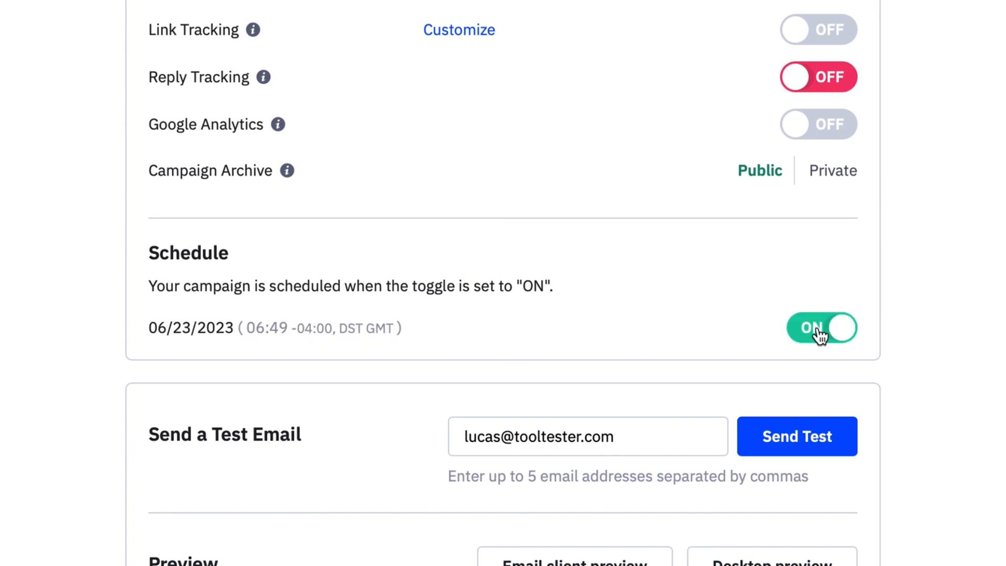